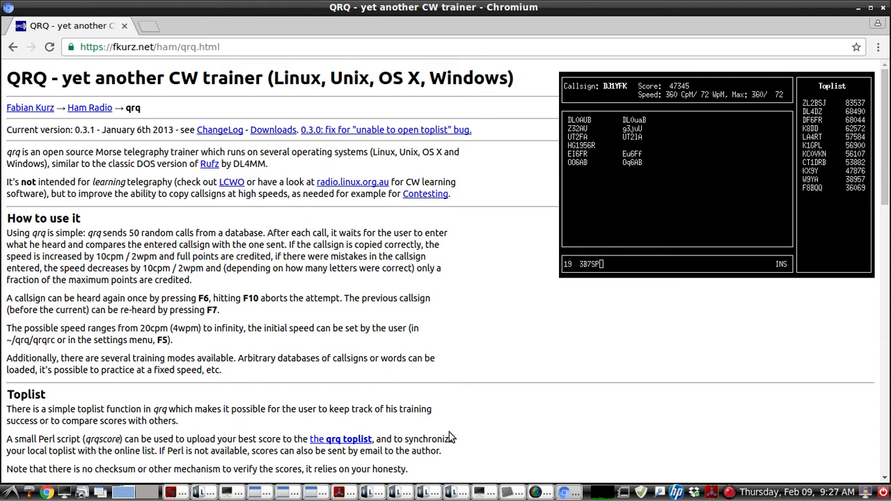
mouse_move(270, 242)
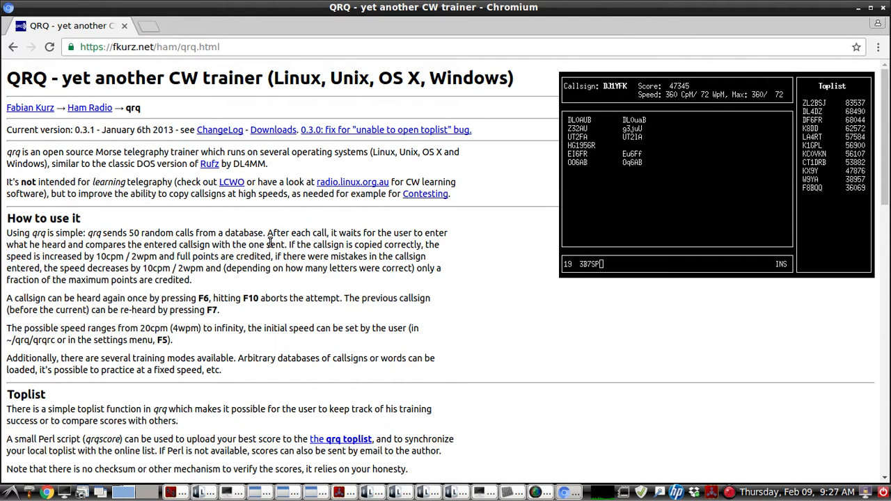
Leave the qrq web page for the desktop showing the terminal, sineCW, ReaGate and MBandPass windows.
click(151, 48)
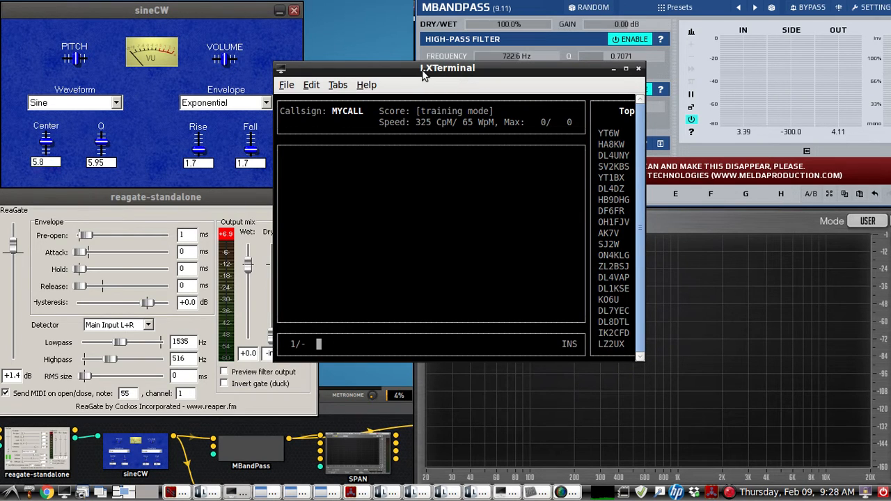
mouse_move(439, 78)
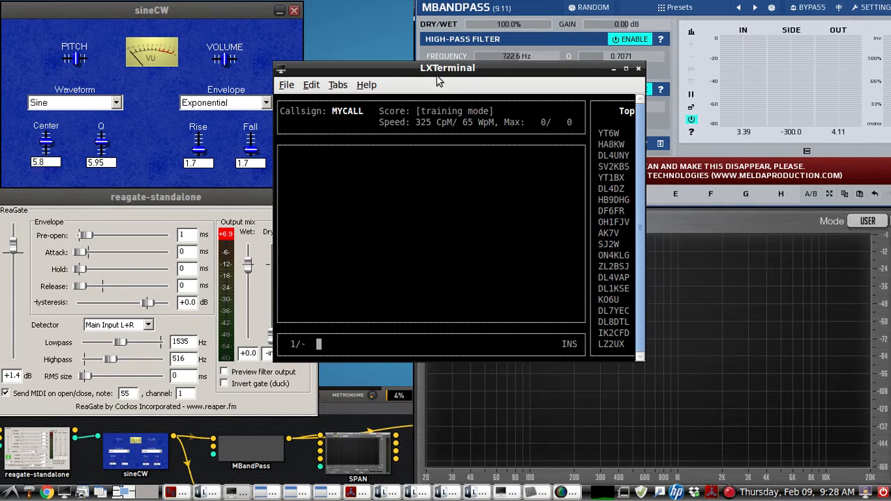
mouse_move(445, 77)
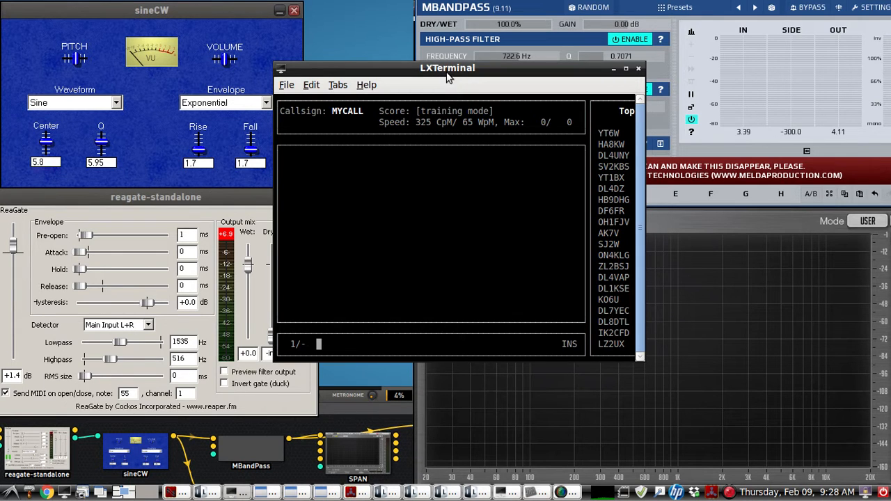
Move the qrq terminal higher and review its settings (300 CpM start, 1500 Hz random pitch, sine).
drag(447, 67, 482, 8)
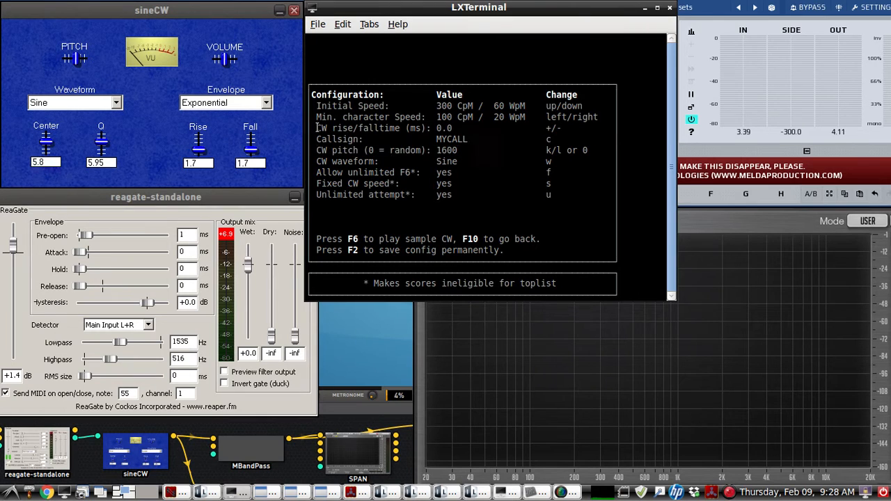
click(382, 128)
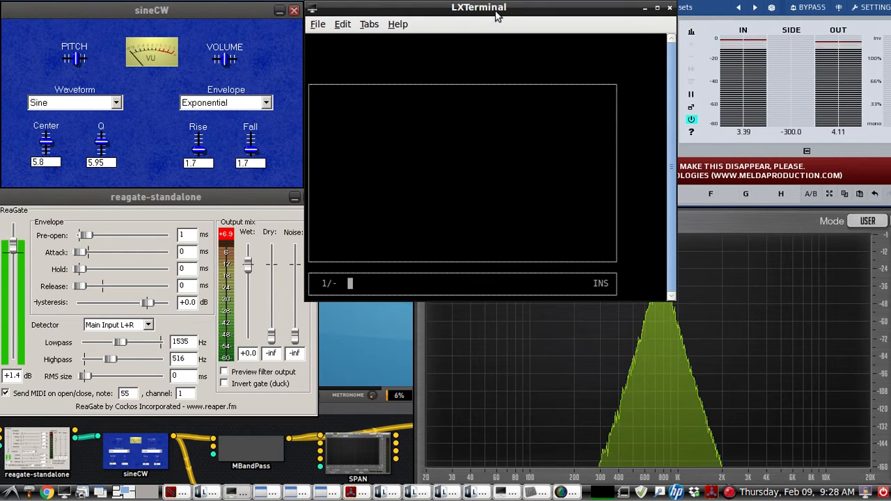
drag(478, 7, 497, 25)
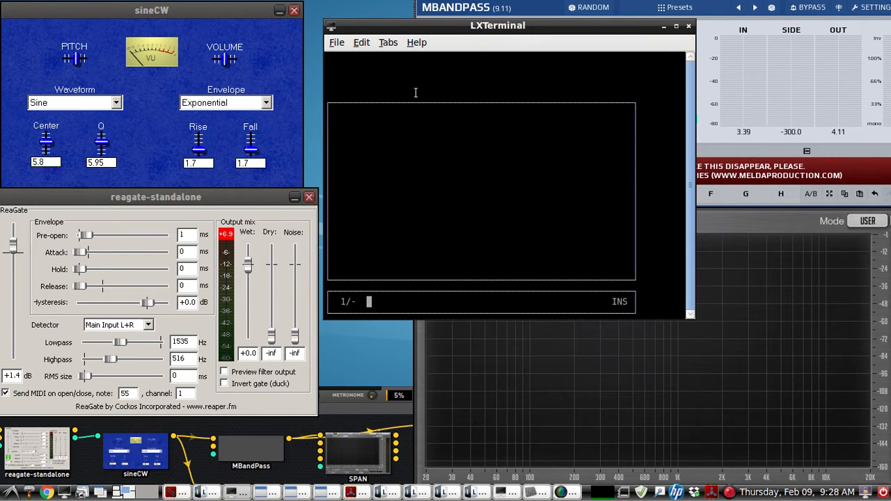
mouse_move(379, 122)
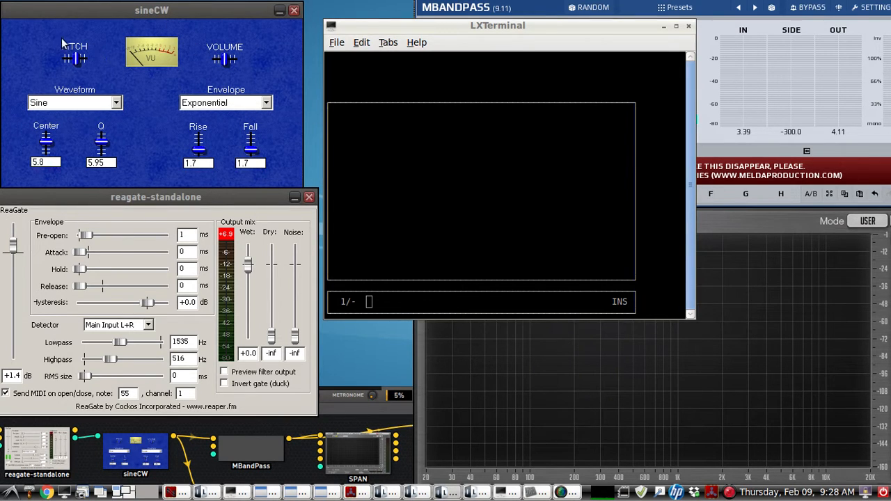
mouse_move(270, 62)
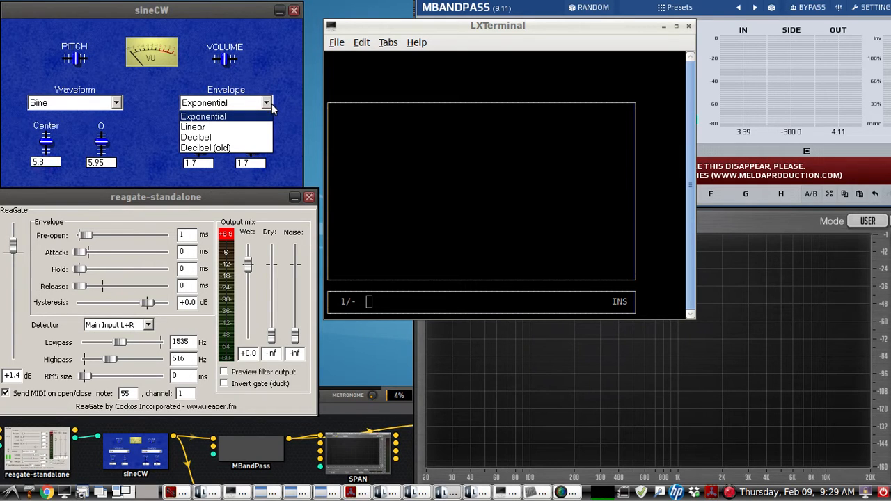
mouse_move(237, 126)
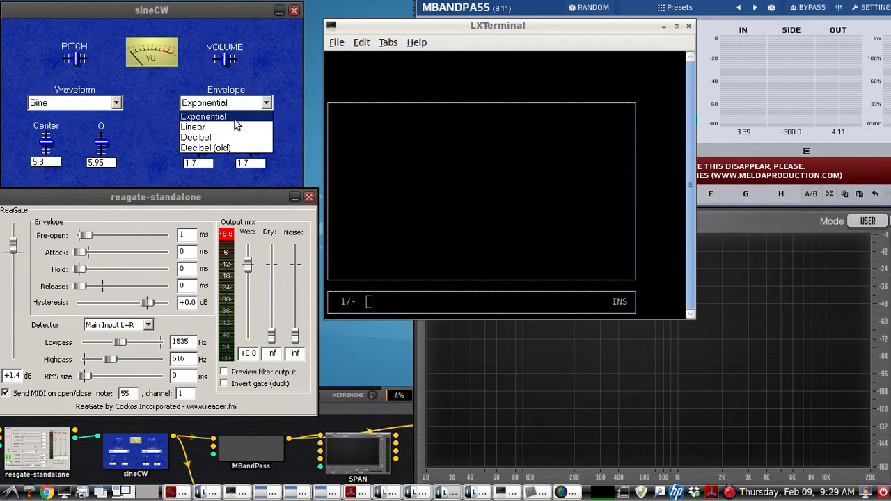
click(204, 115)
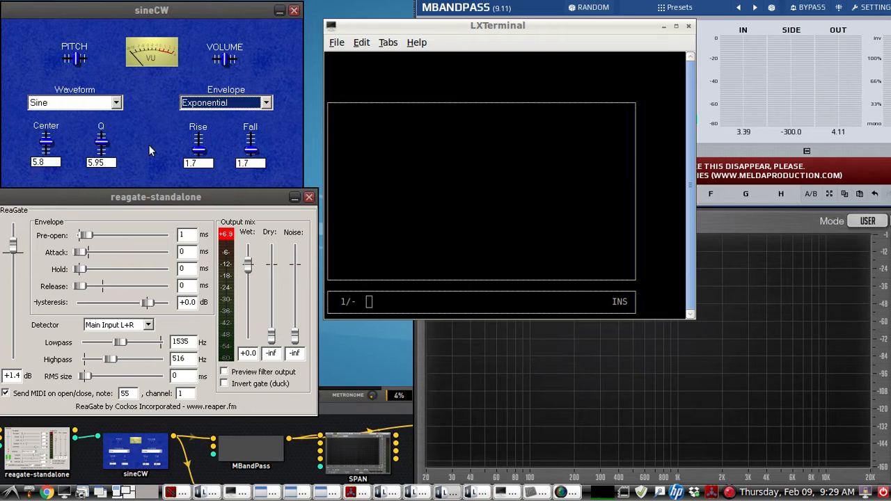
mouse_move(231, 173)
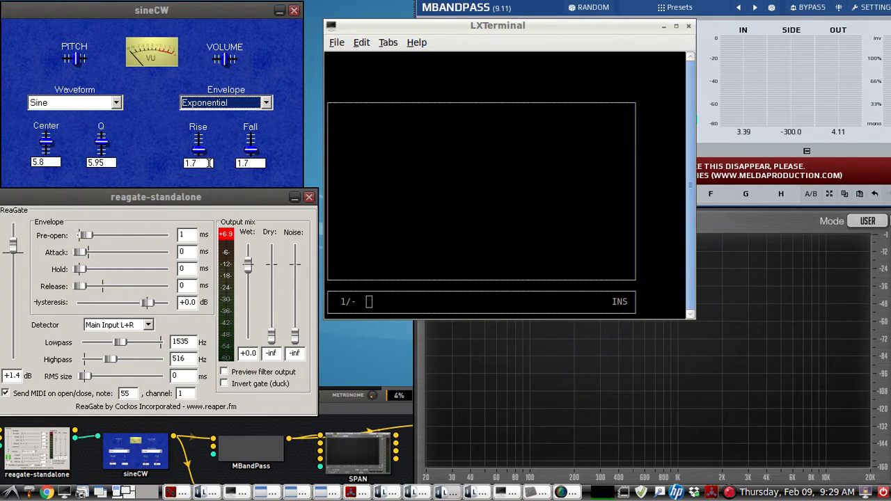
mouse_move(179, 76)
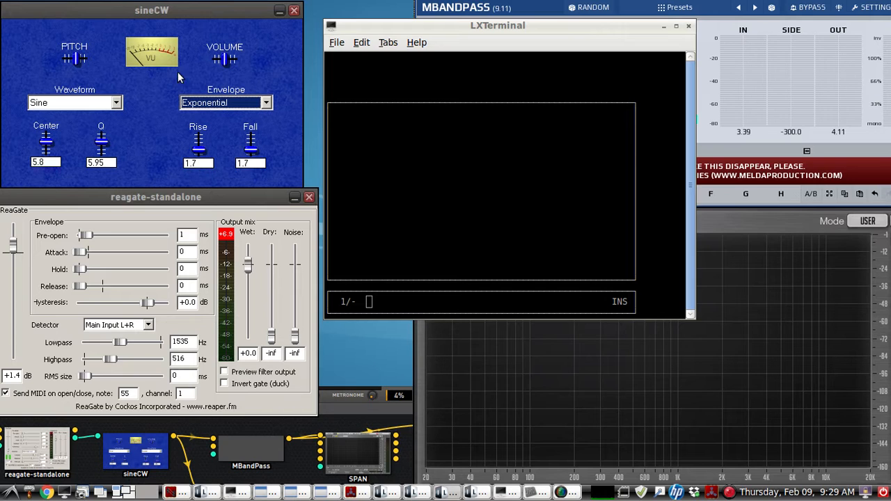
mouse_move(167, 11)
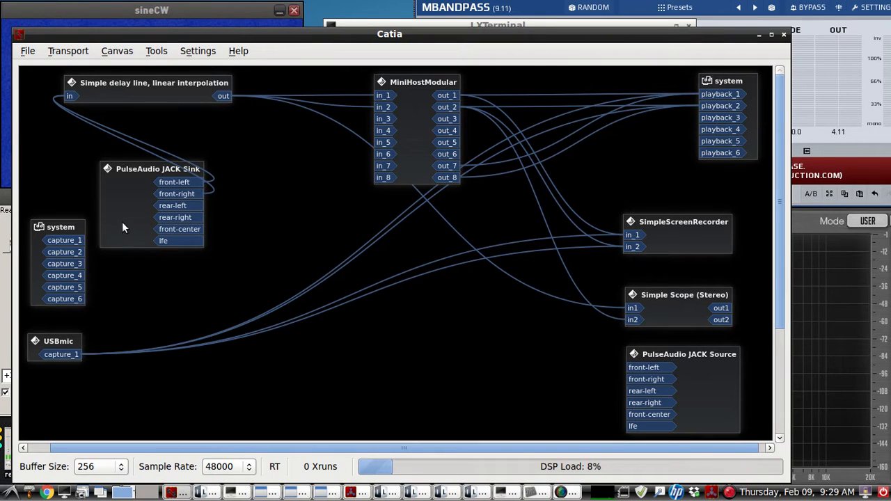
Reposition the PulseAudio JACK Sink and MiniHostModular boxes in the Catia patchbay.
drag(151, 168, 270, 323)
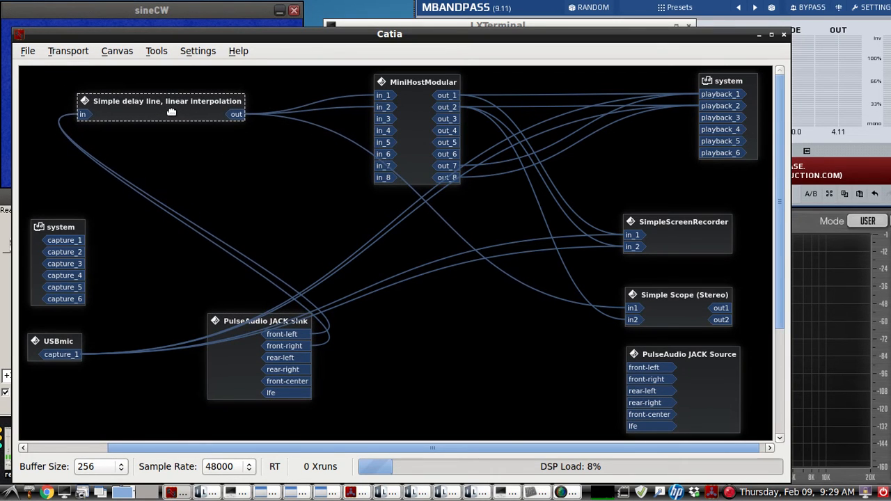
mouse_move(179, 184)
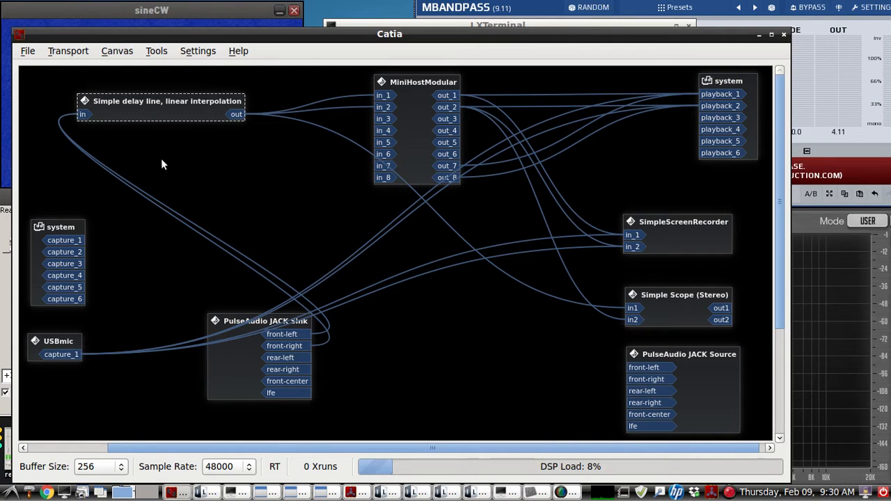
mouse_move(153, 117)
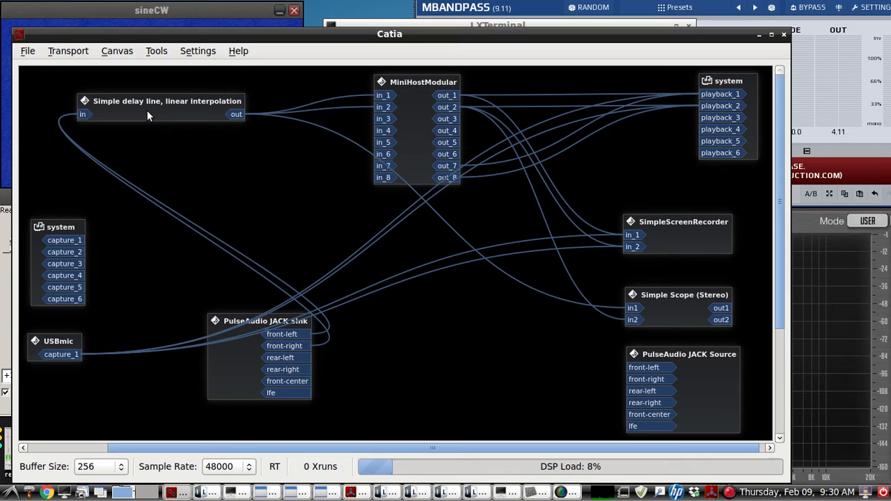
mouse_move(319, 137)
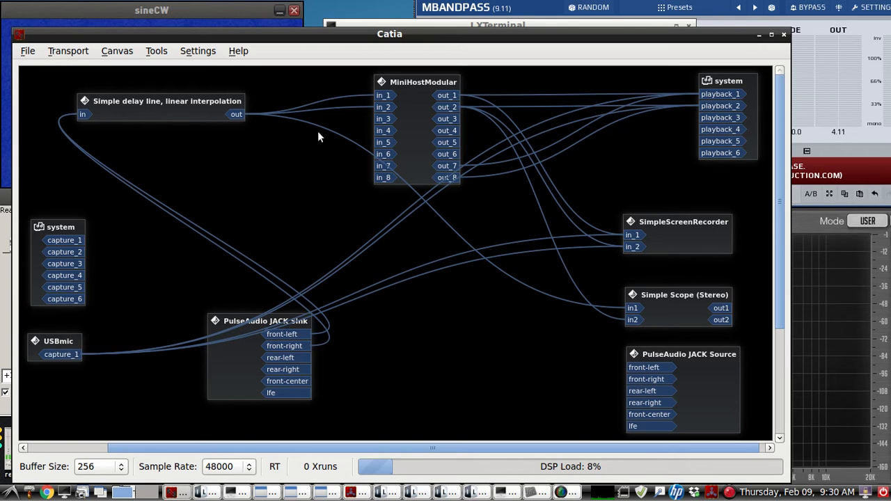
drag(423, 81, 398, 100)
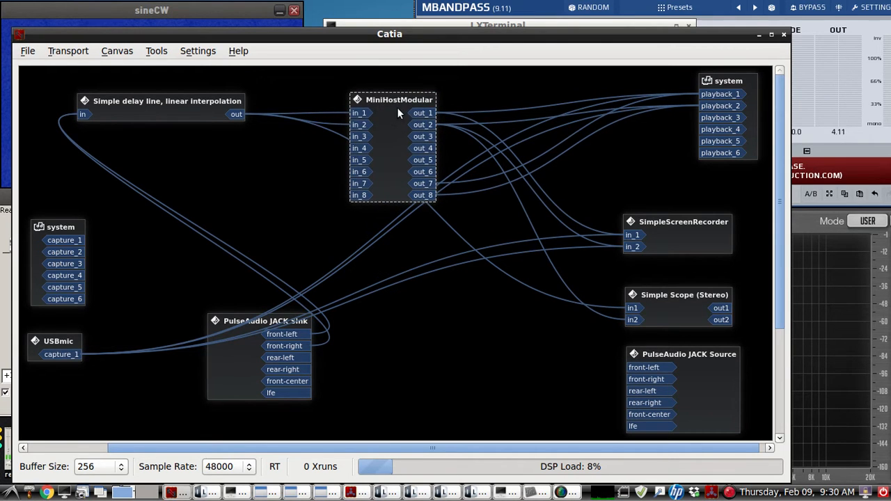
click(760, 34)
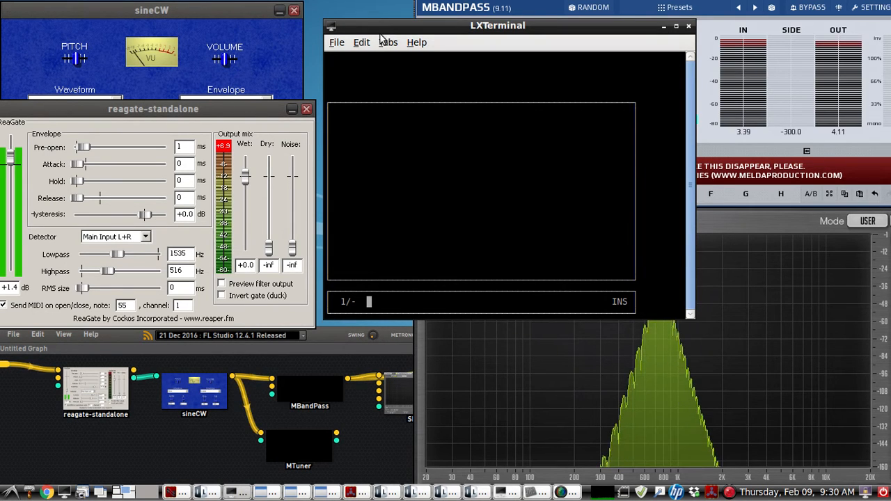
drag(153, 109, 183, 117)
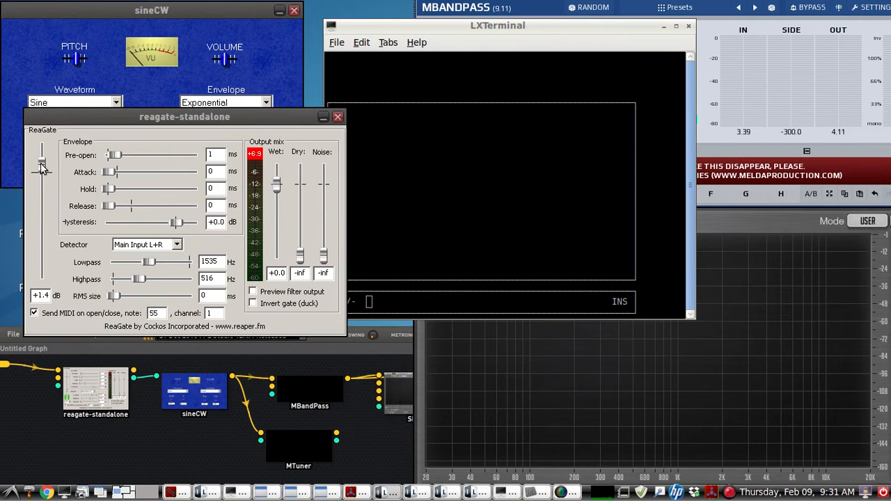
mouse_move(46, 176)
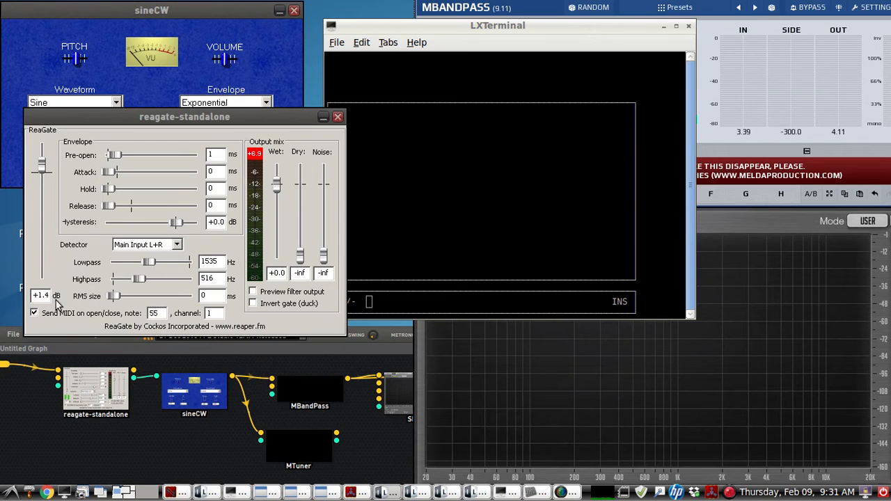
mouse_move(145, 320)
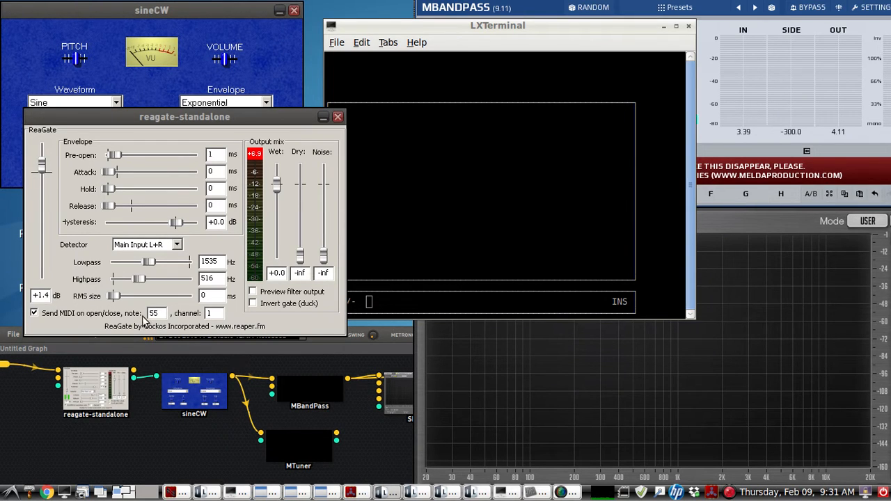
mouse_move(175, 317)
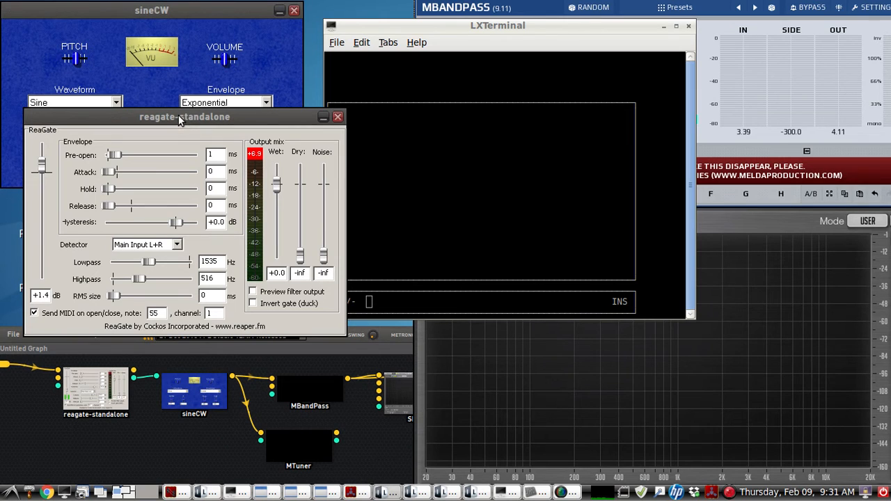
mouse_move(175, 136)
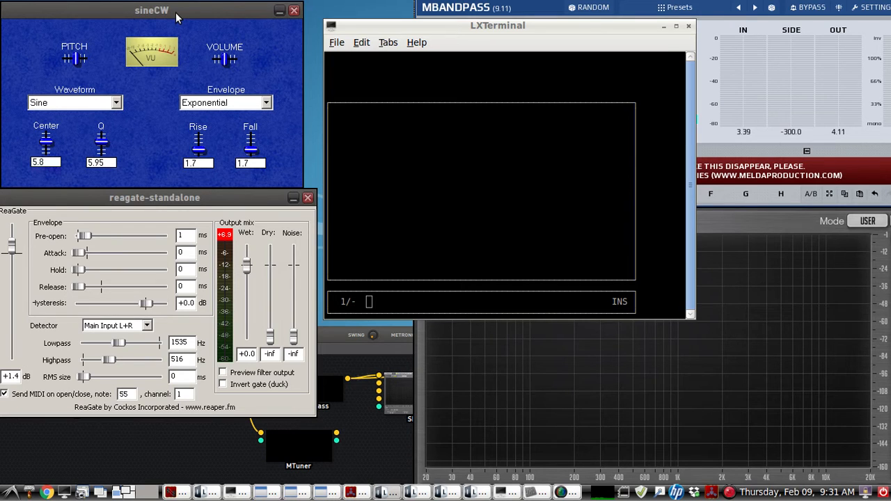
drag(154, 197, 164, 184)
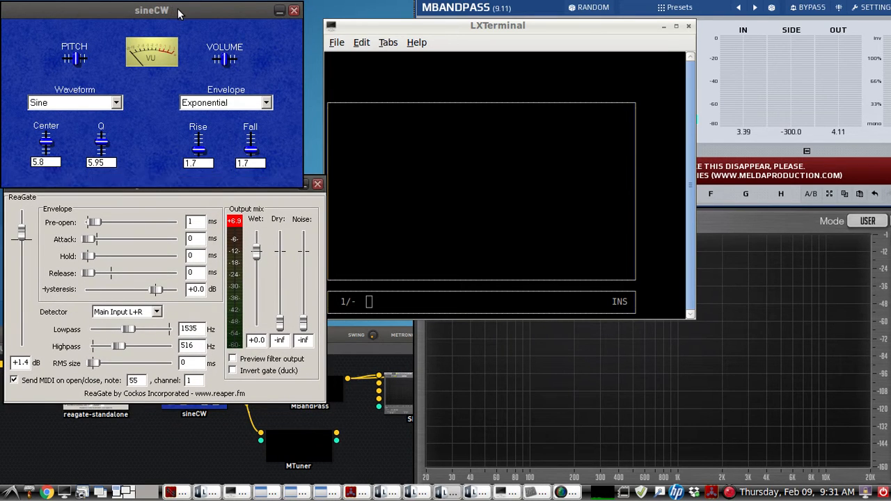
mouse_move(81, 128)
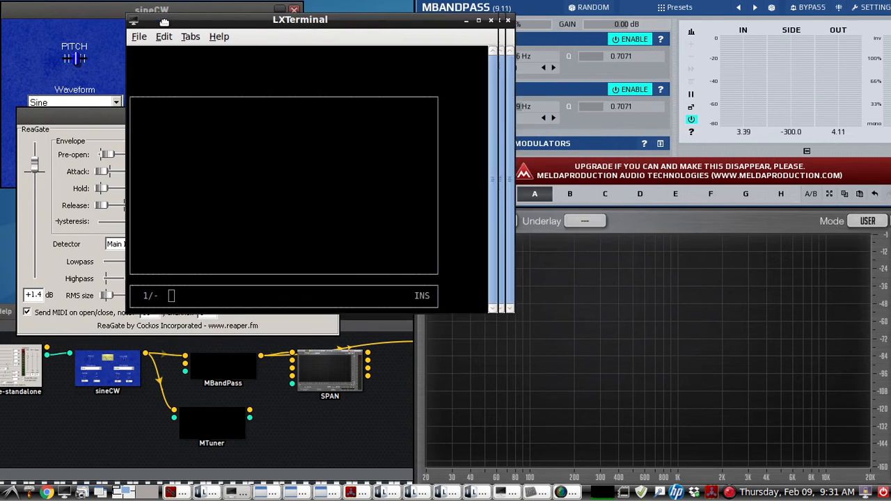
Bypass MBandPass so the spectrum shows the raw CW tone's broad skirt instead of a narrow peak.
drag(301, 19, 281, 12)
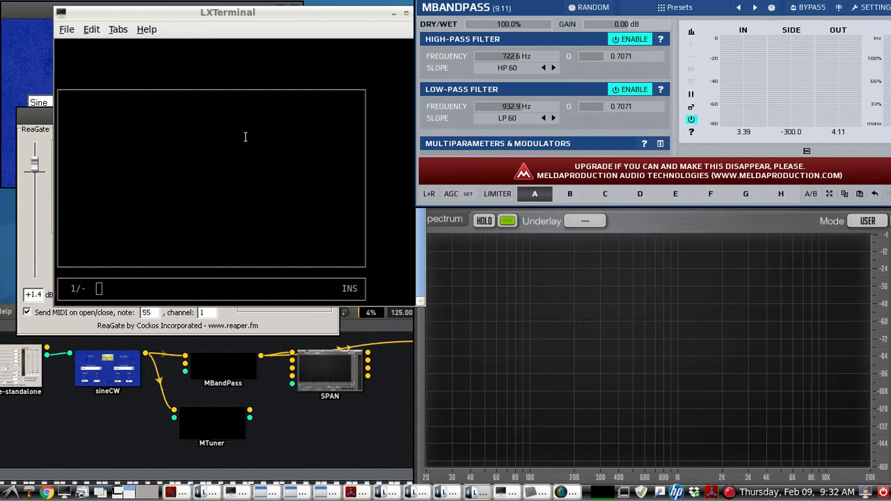
mouse_move(256, 134)
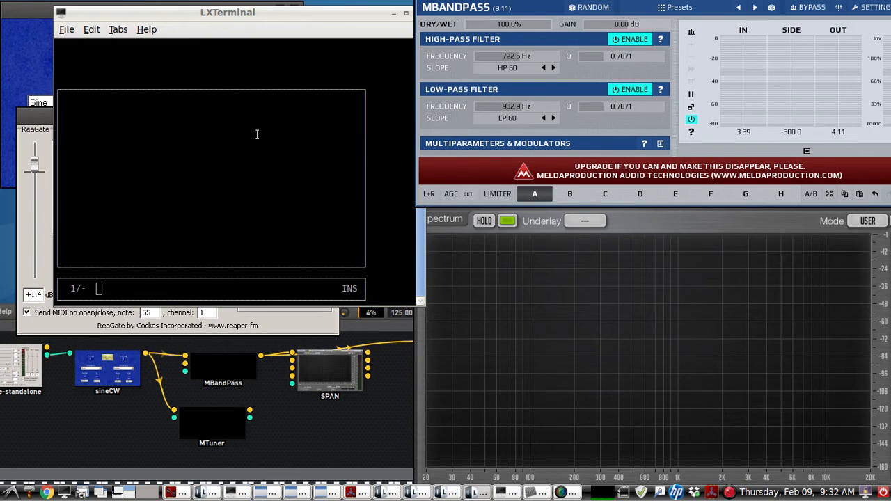
mouse_move(194, 22)
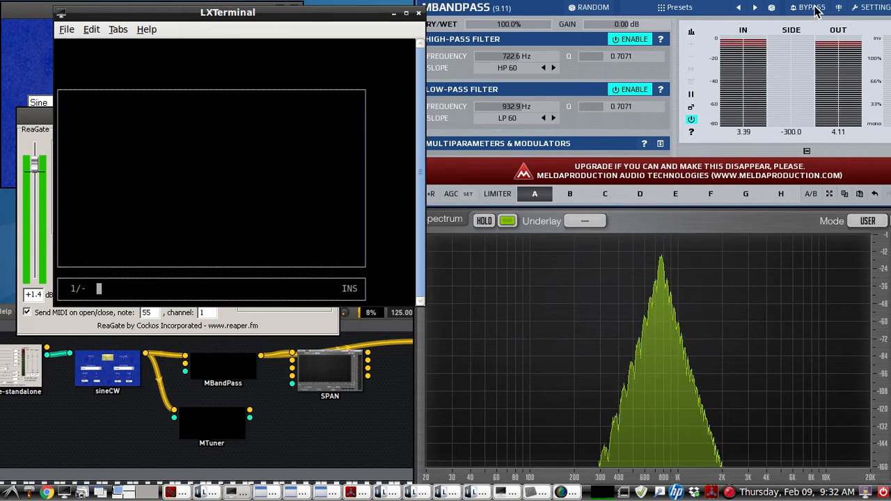
click(808, 9)
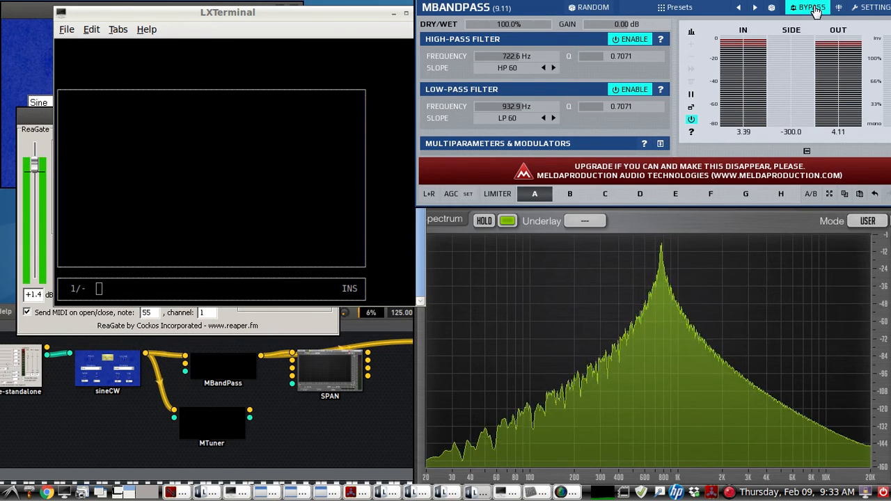
click(810, 7)
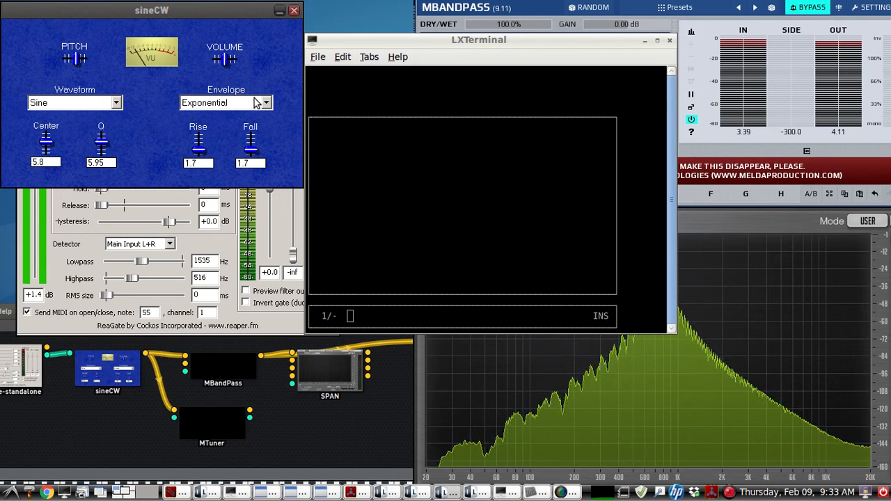
click(225, 103)
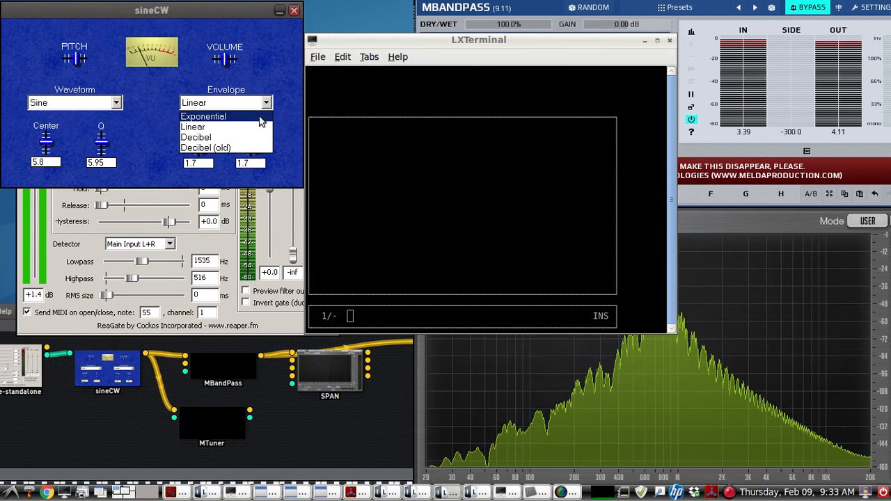
click(206, 147)
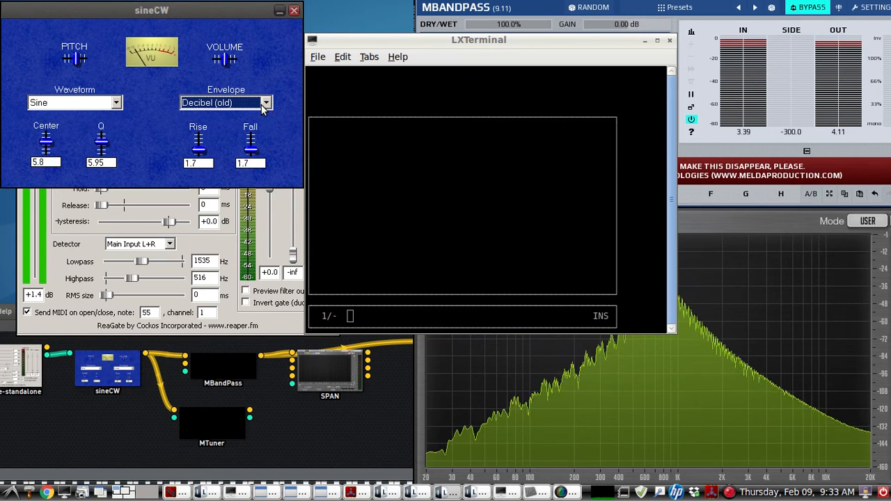
click(225, 103)
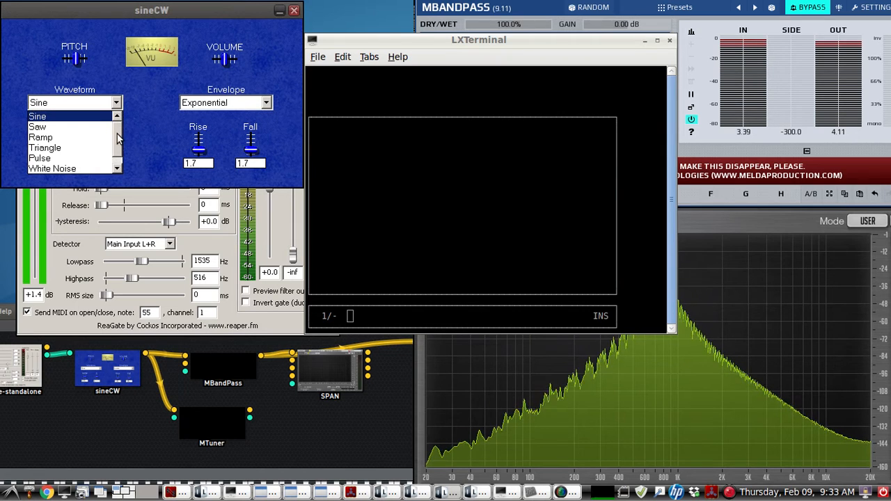
click(45, 147)
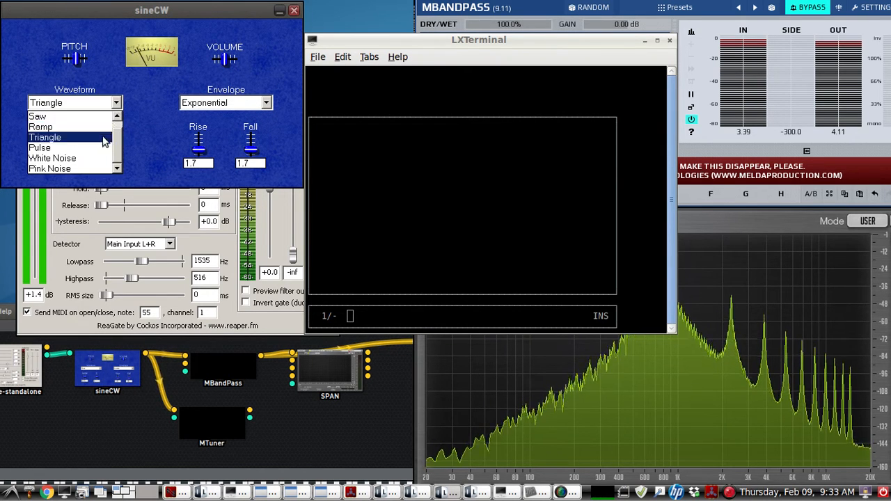
click(39, 148)
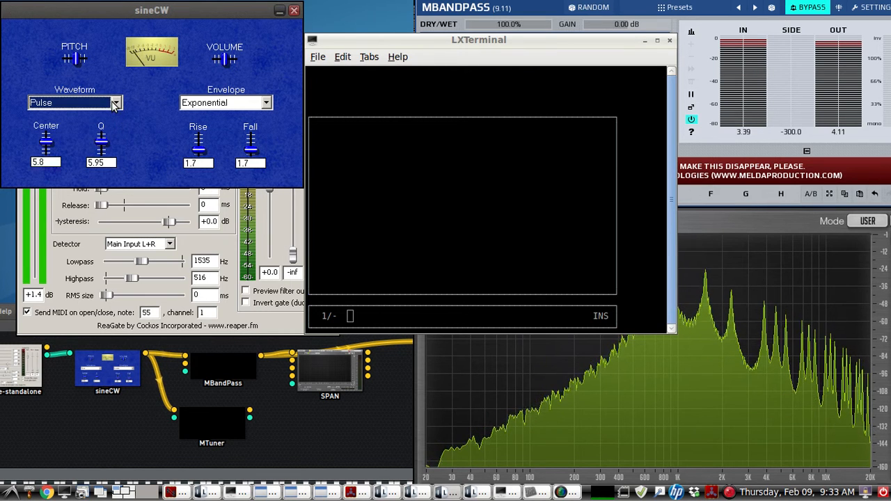
click(72, 103)
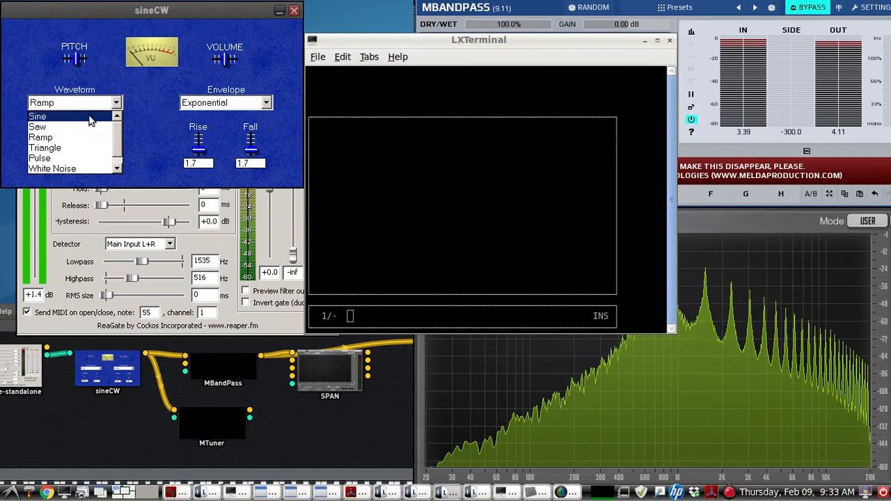
click(36, 117)
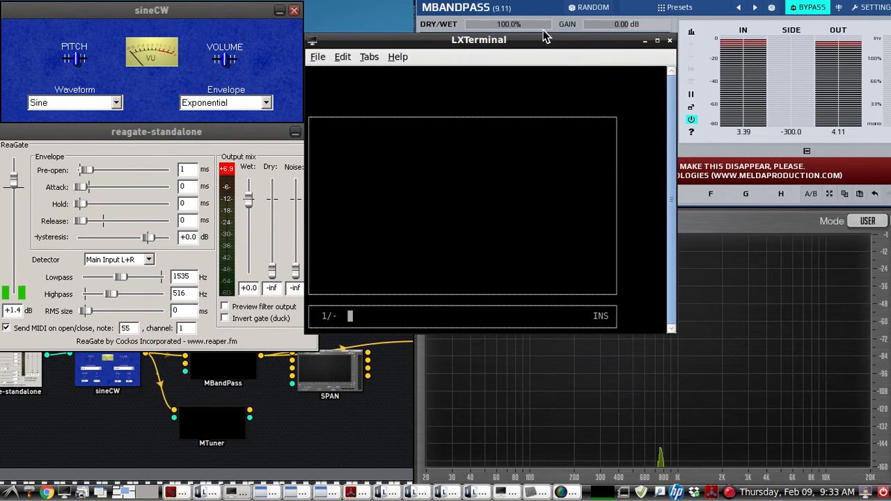
Bring the qrq terminal forward for the 130 WpM training session and re-enable bandpass filtering.
drag(479, 39, 295, 31)
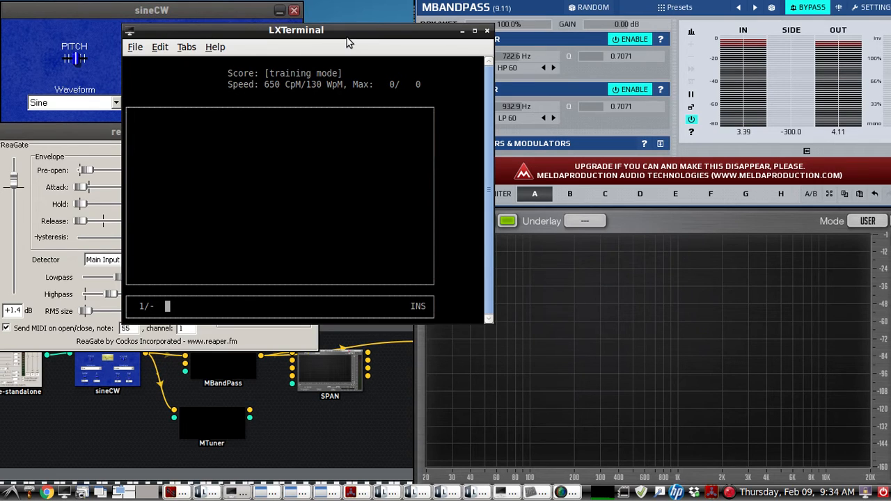
drag(348, 30, 295, 15)
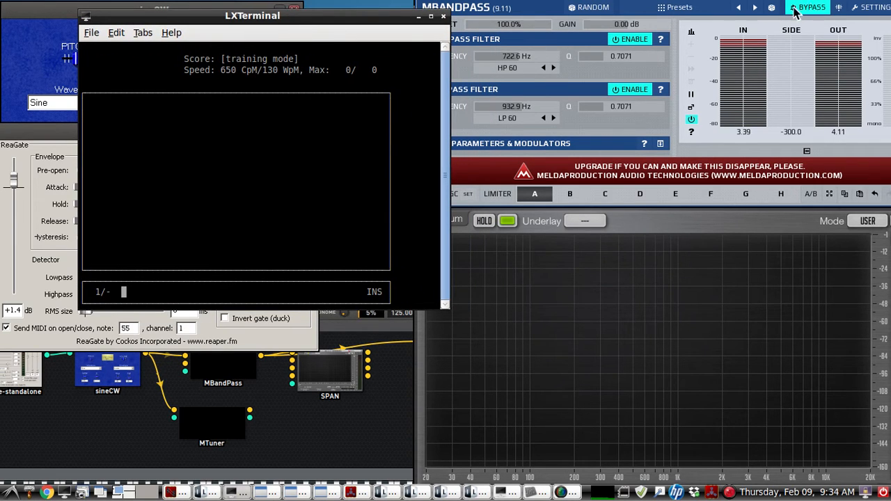
click(807, 7)
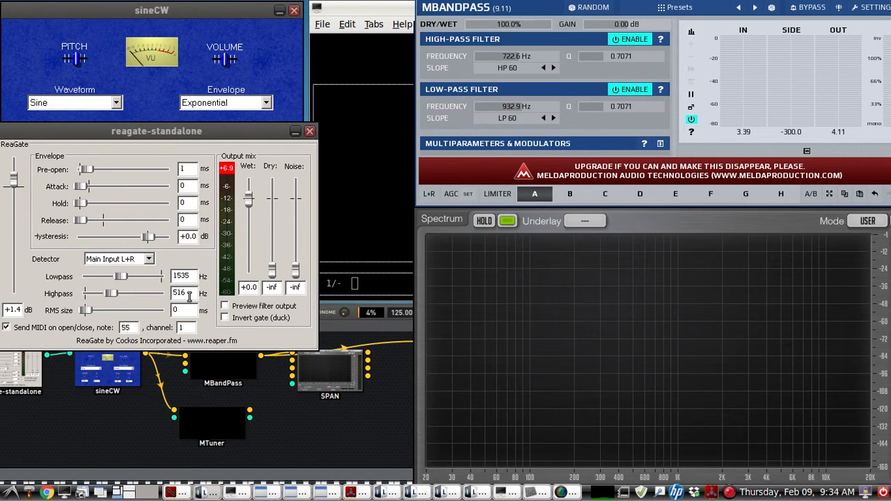
Enter the copied words SHOWS and FOLLOWING at the qrq attempt prompt.
drag(156, 131, 312, 95)
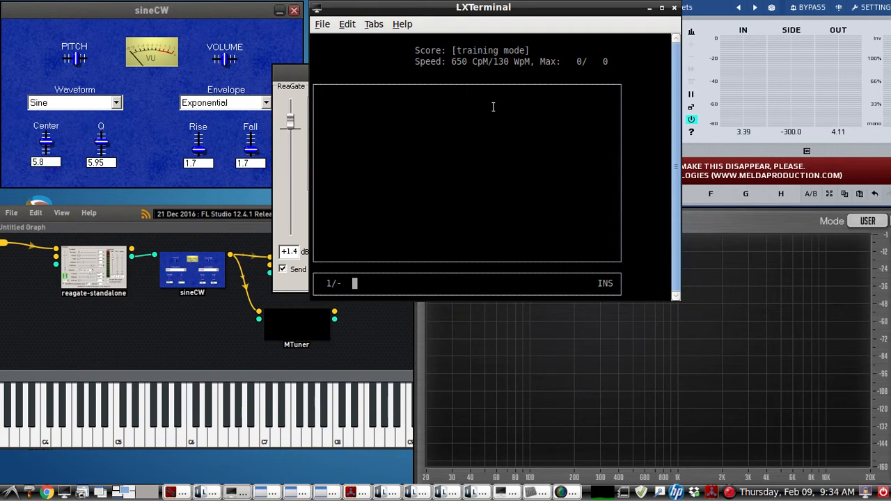
mouse_move(460, 128)
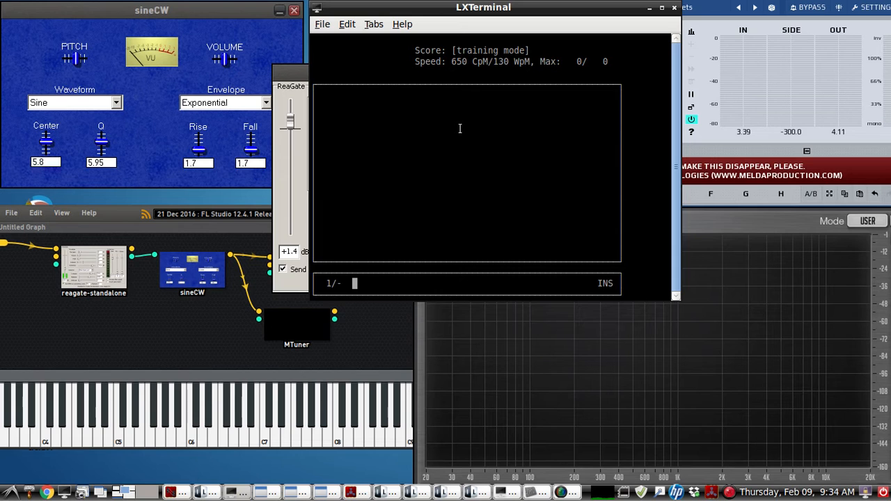
text(SHOWS)
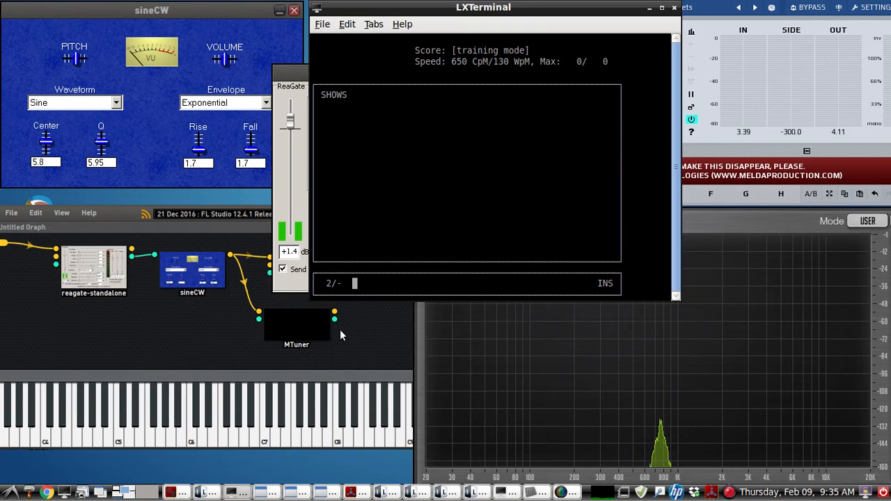
mouse_move(384, 120)
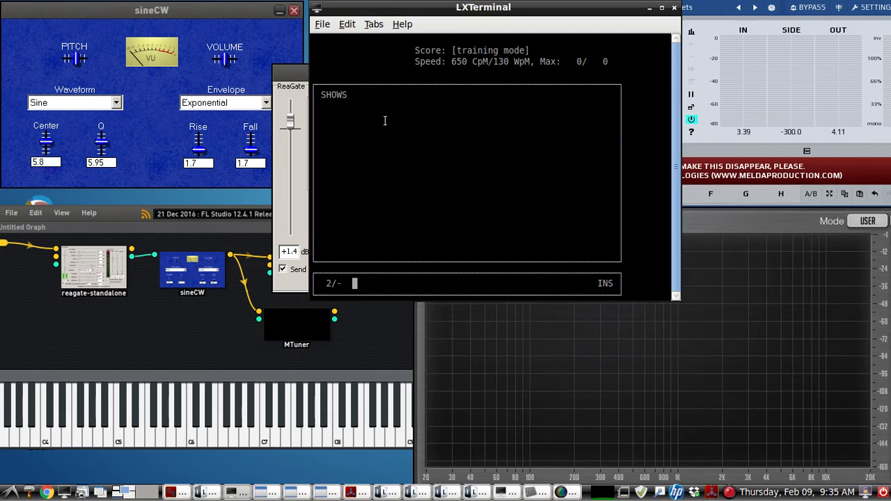
text(FOLLOWING)
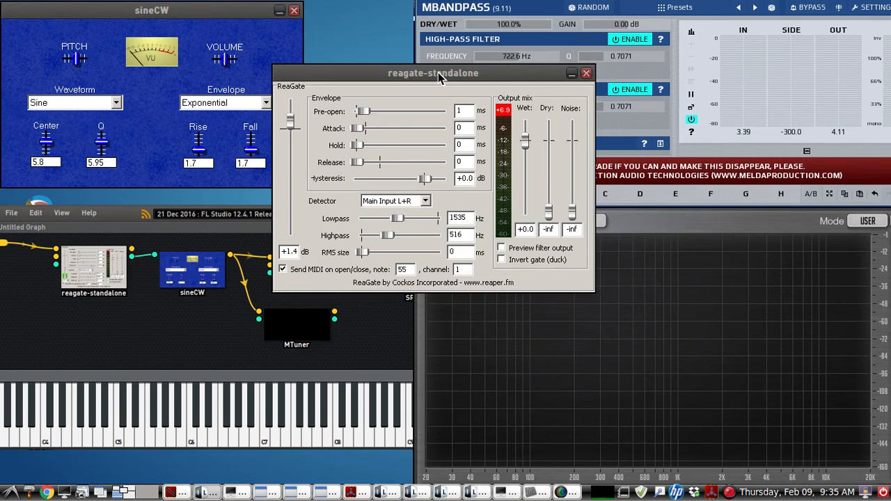
Read the MBandPass pass band (722.6 Hz high-pass to 932.9 Hz low-pass) and bring up Catia.
drag(433, 73, 462, 8)
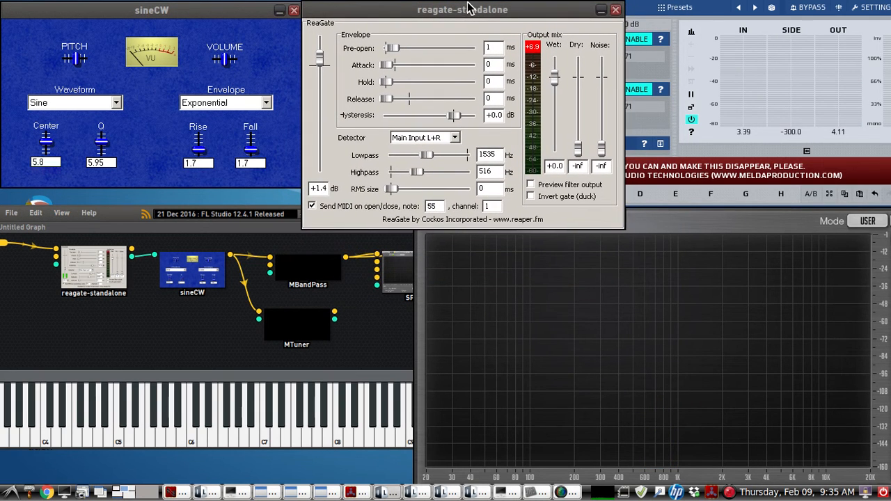
mouse_move(194, 39)
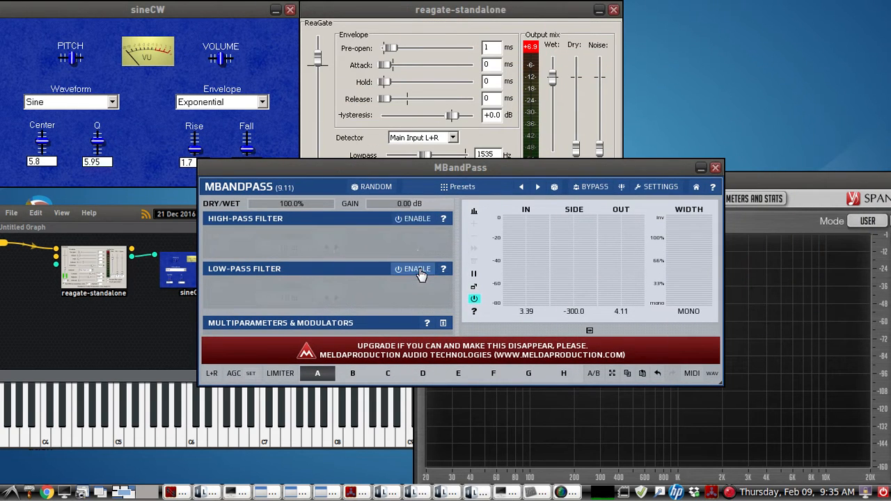
click(416, 269)
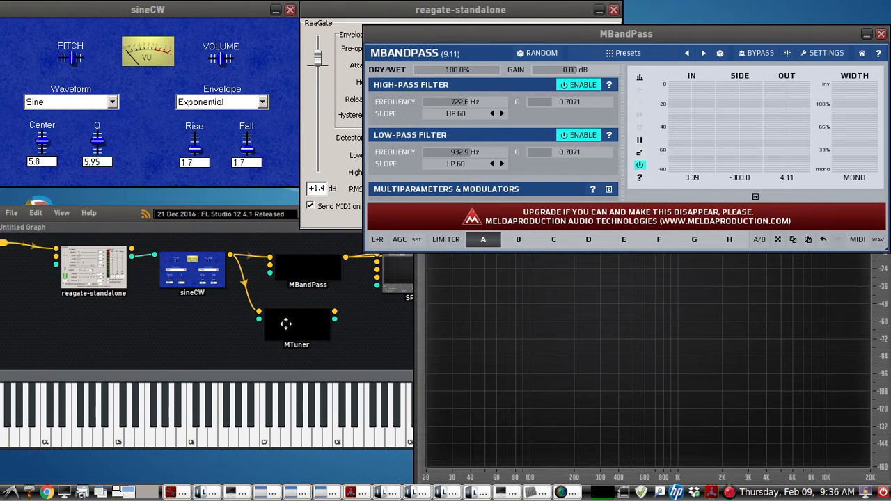
double_click(295, 323)
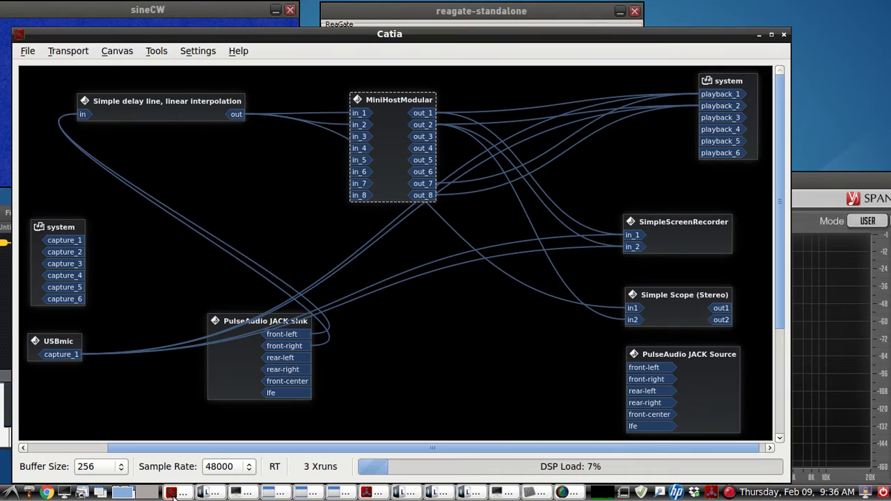
Bring the reagate-standalone gate settings into view beside the reagate → sineCW → MBandPass → SPAN chain.
drag(264, 320, 192, 236)
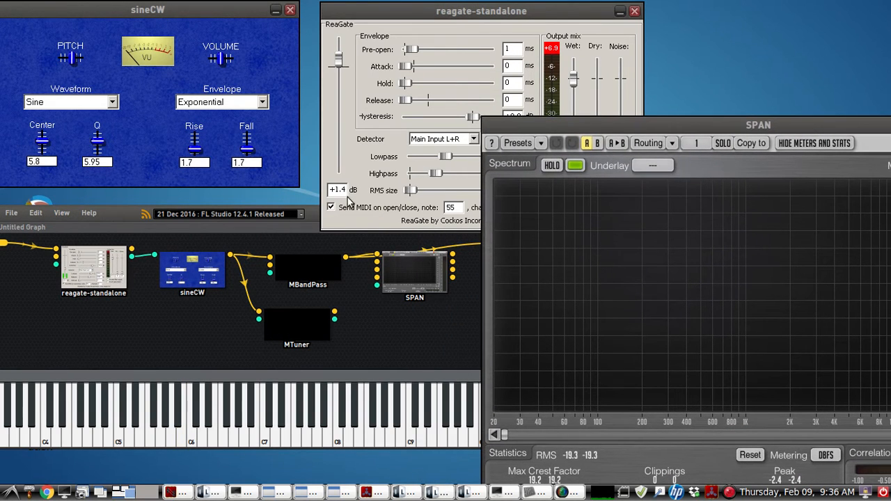
Adjust the ReaGate threshold and raise its lowpass detector cutoff from 1535 to 1947 Hz.
drag(482, 11, 634, 9)
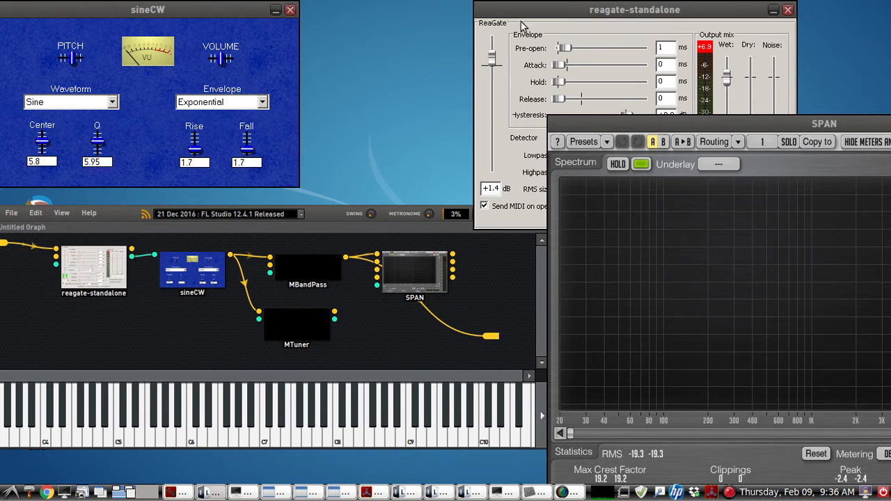
drag(635, 8, 457, 42)
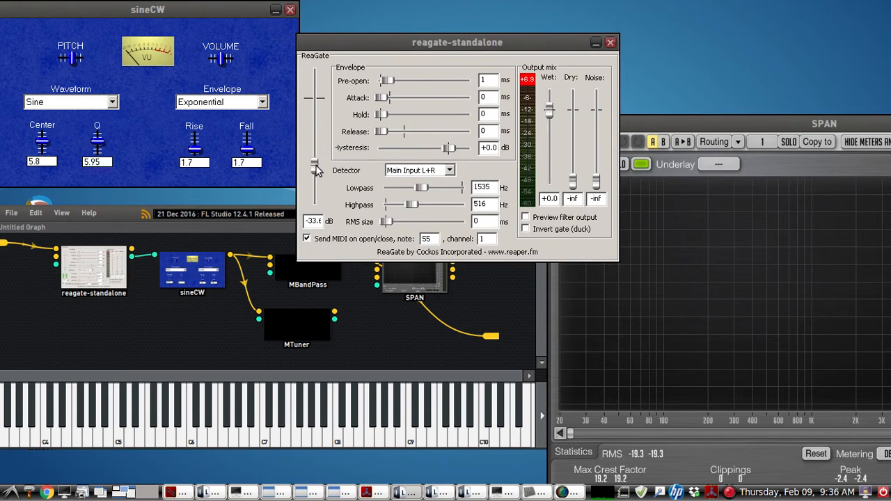
drag(314, 170, 315, 97)
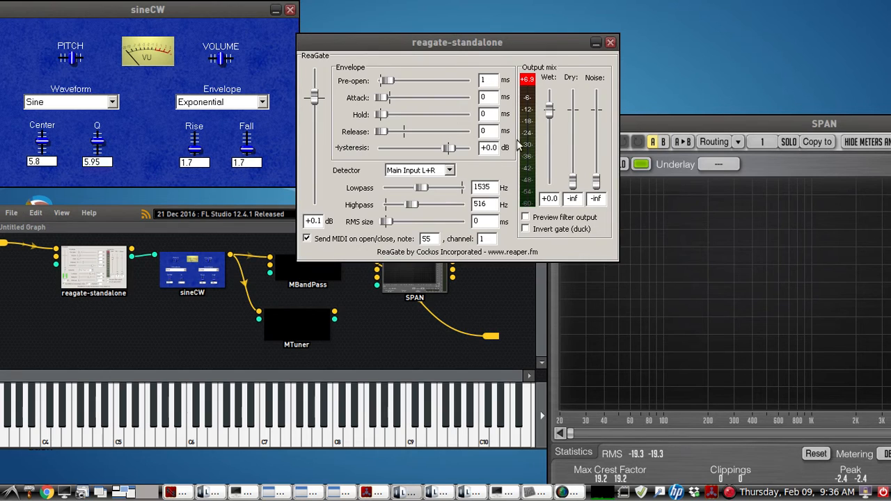
mouse_move(382, 196)
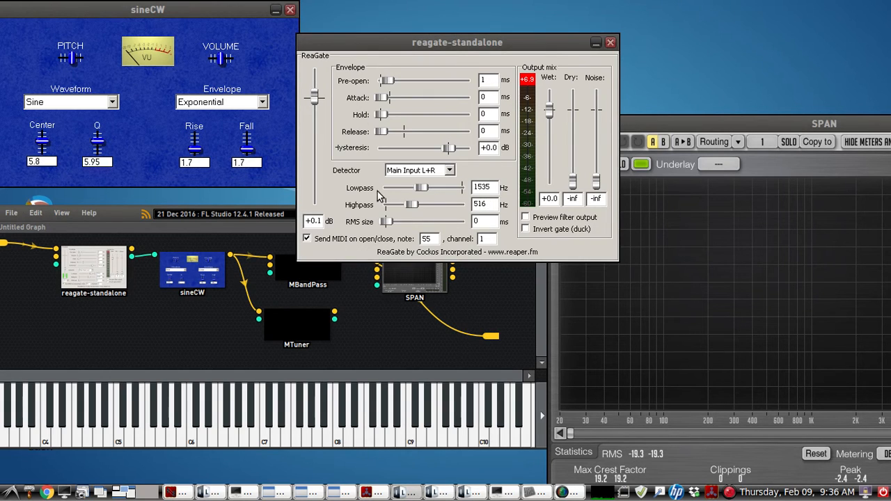
mouse_move(457, 216)
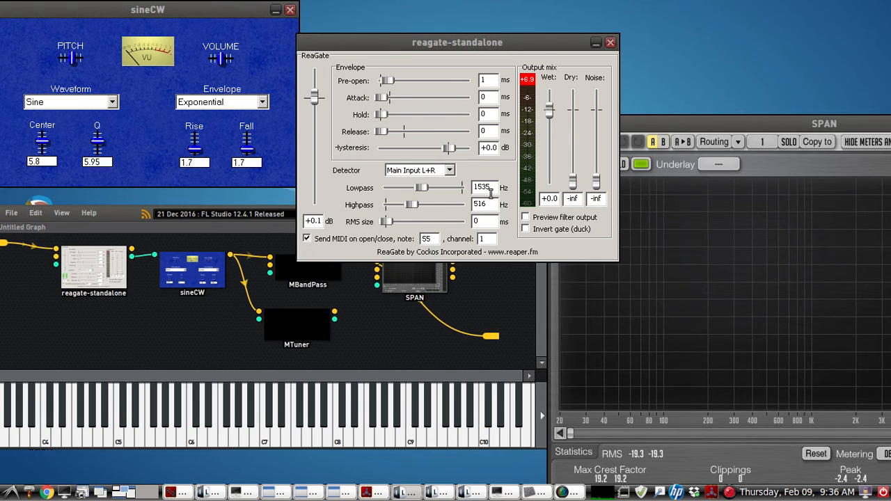
drag(423, 188, 429, 188)
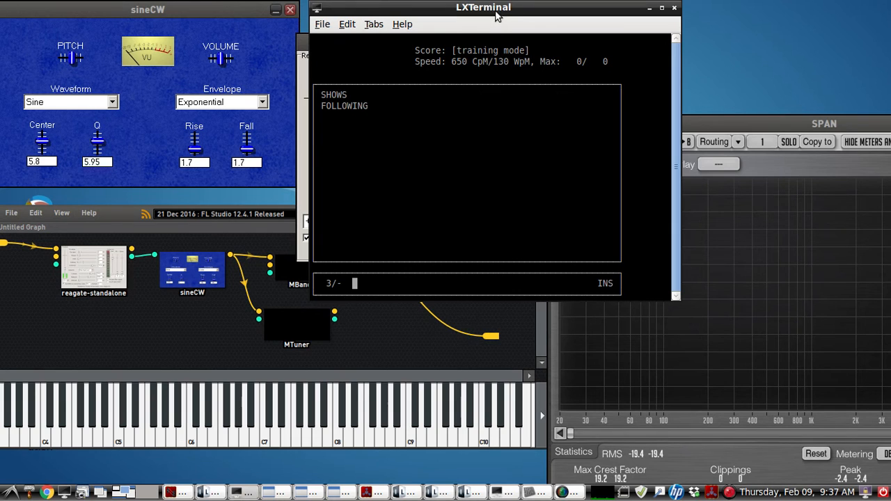
mouse_move(490, 51)
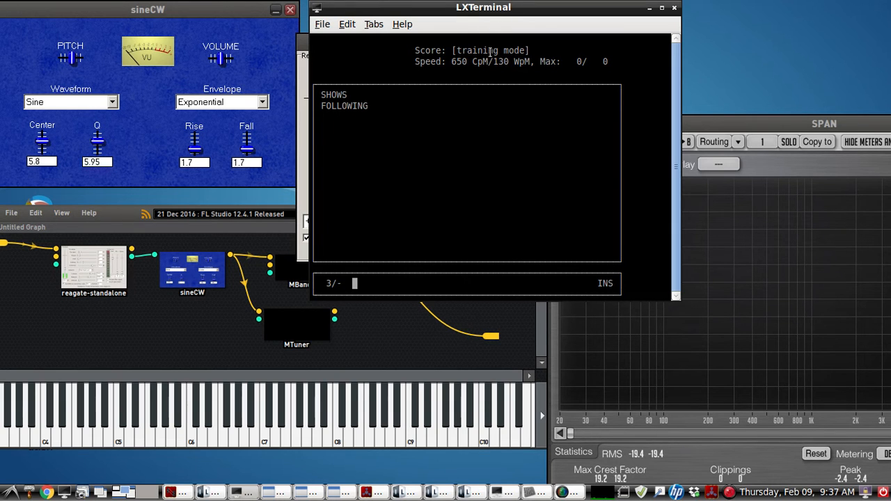
Bring the qrq terminal forward showing FOLLOWING as the second copied word.
drag(483, 7, 496, 29)
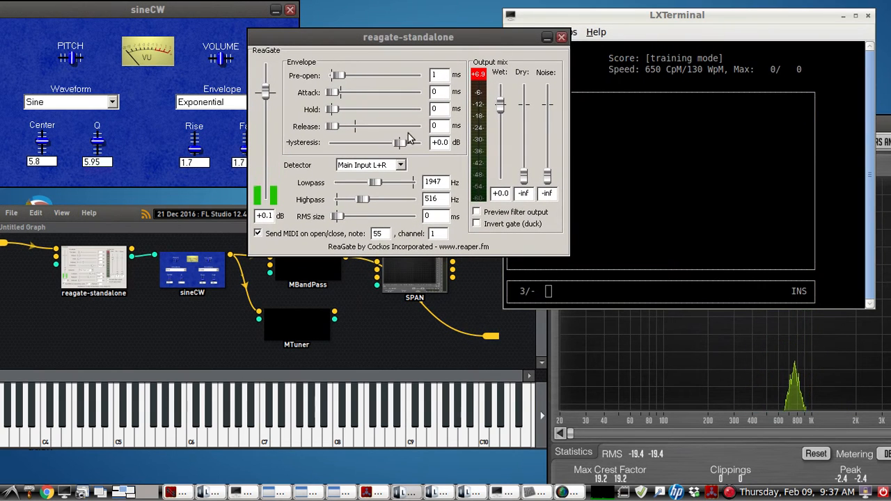
click(661, 13)
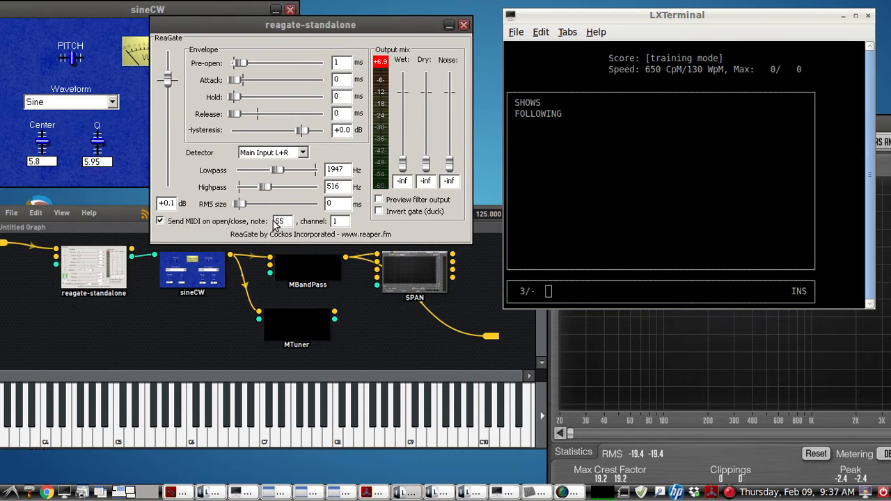
View the SPAN analyser, then close it to see the Catia routing from MiniHostModular to playback and Simple Scope.
double_click(415, 271)
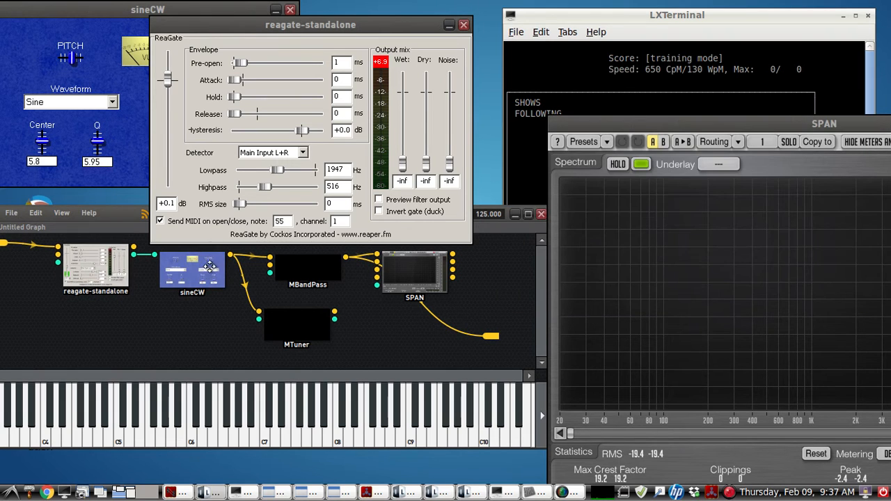
drag(311, 25, 568, 64)
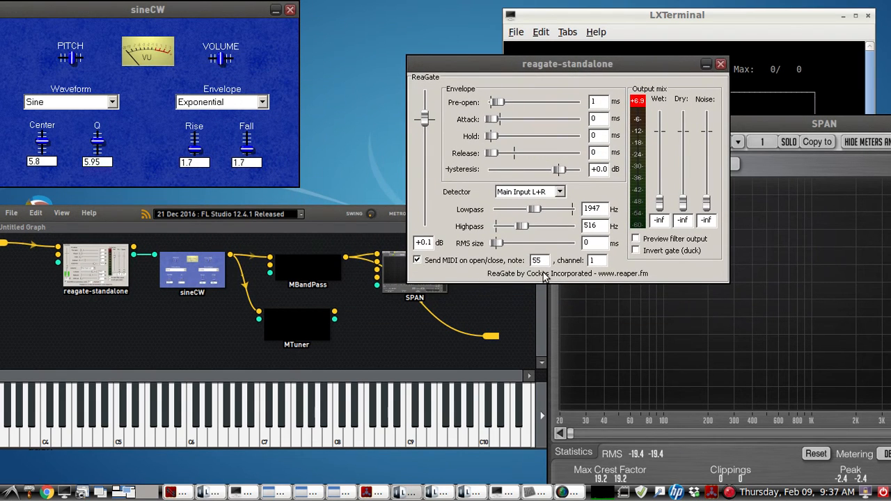
mouse_move(105, 92)
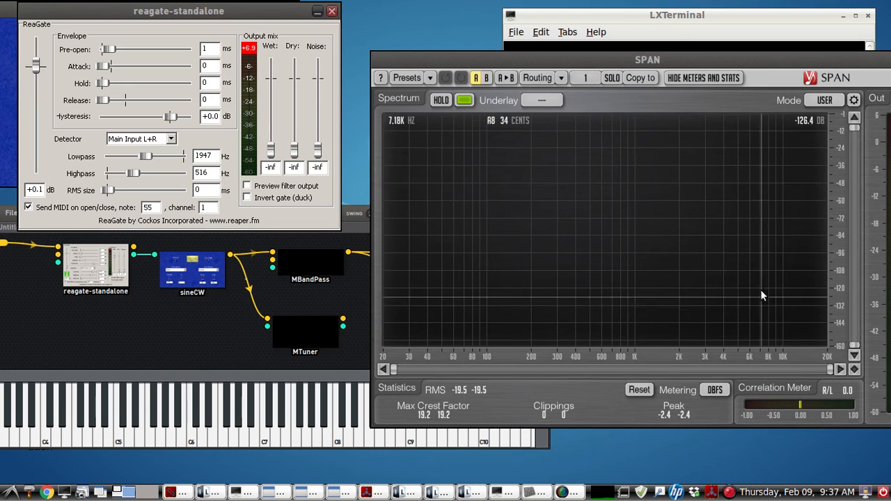
drag(647, 59, 606, 78)
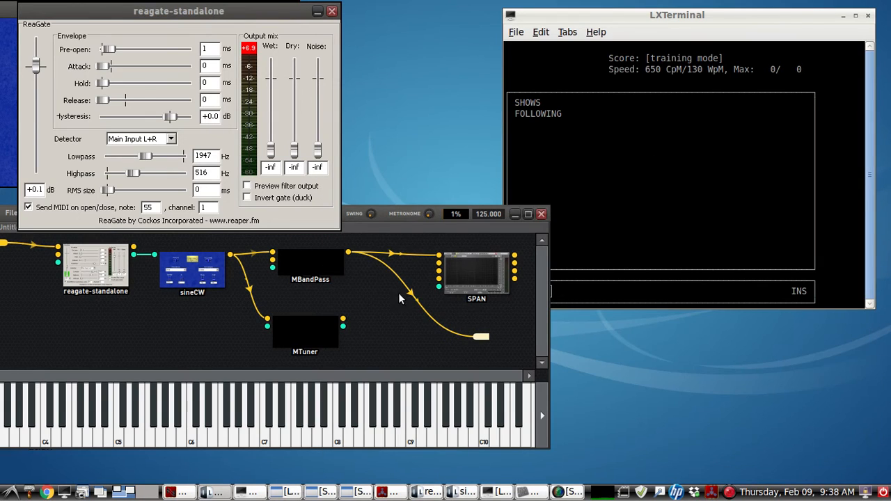
mouse_move(303, 403)
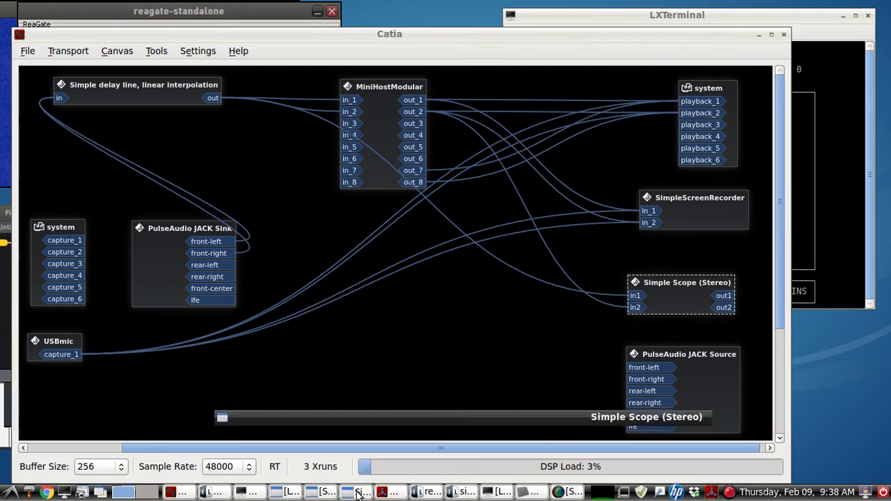
Halve the Simple Scope (Stereo) timebase from 10 ms to 5 ms per division, terminal moved aside.
click(356, 493)
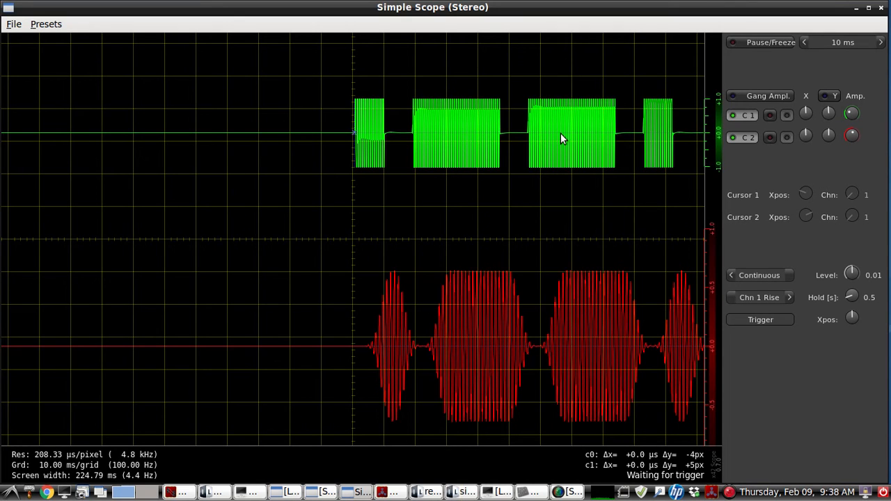
mouse_move(439, 138)
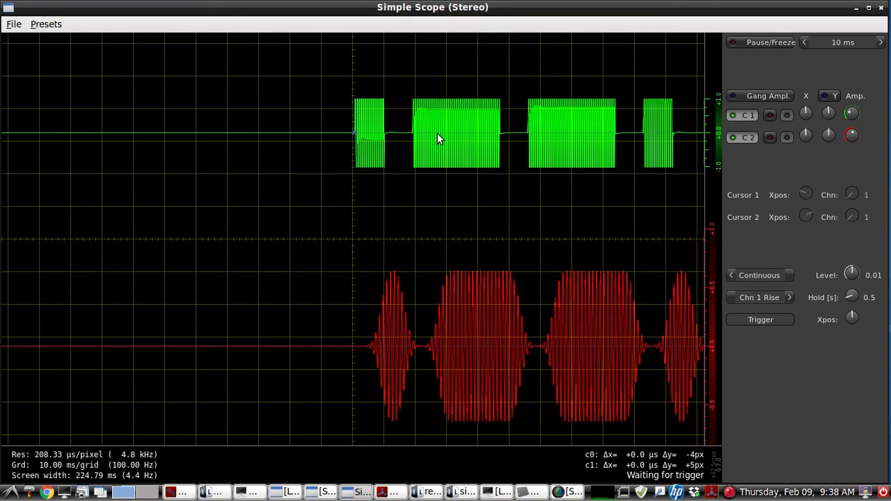
mouse_move(476, 142)
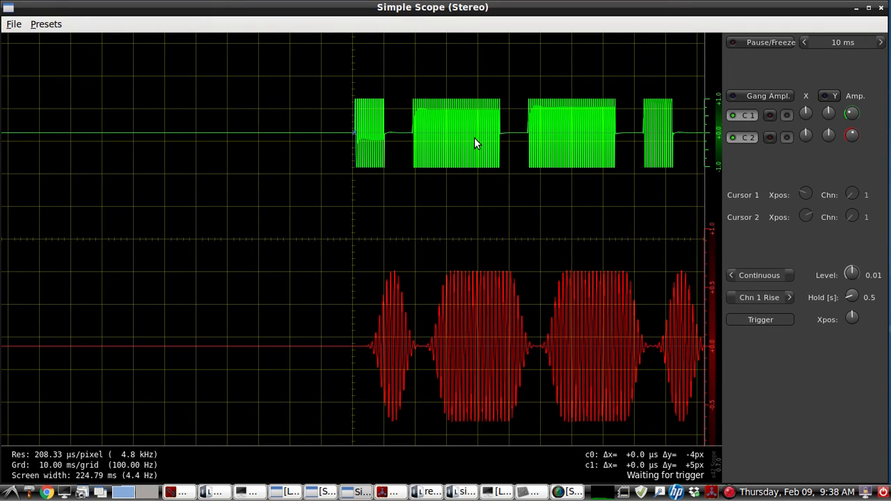
mouse_move(452, 271)
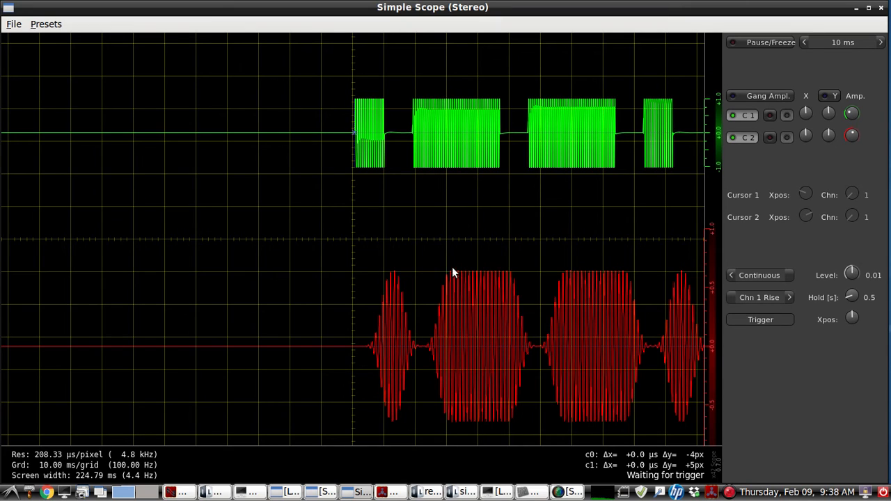
mouse_move(381, 356)
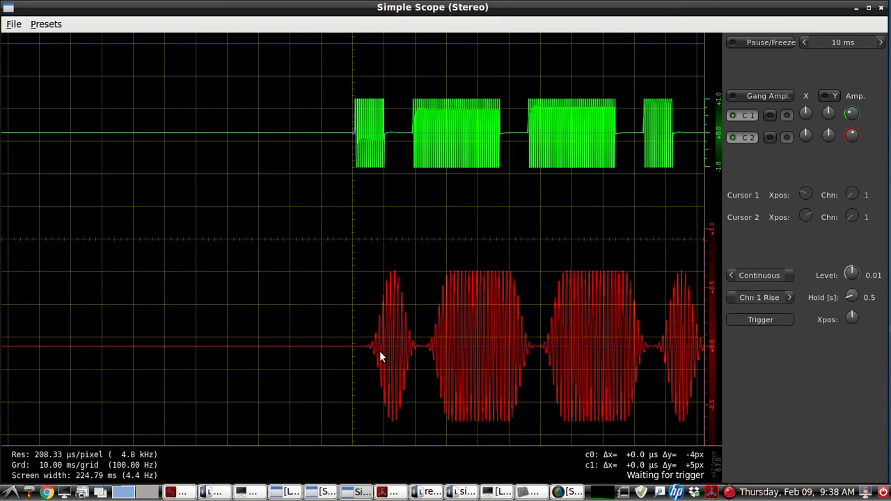
mouse_move(473, 351)
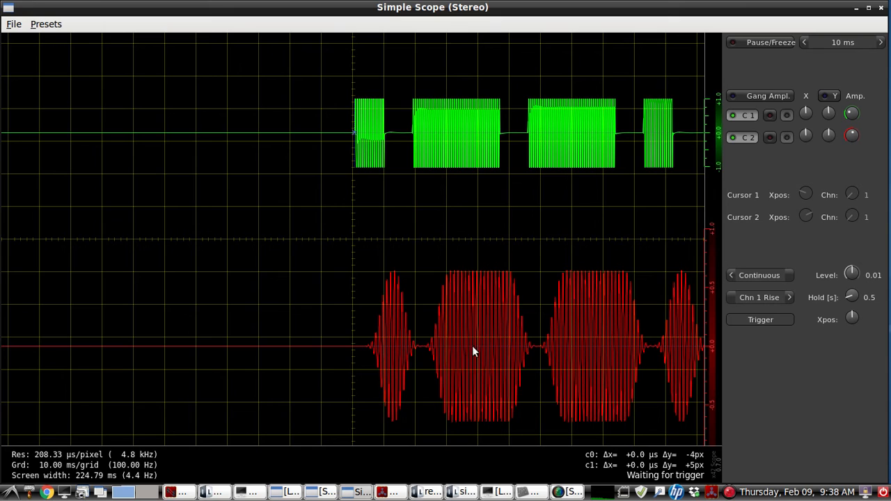
mouse_move(428, 431)
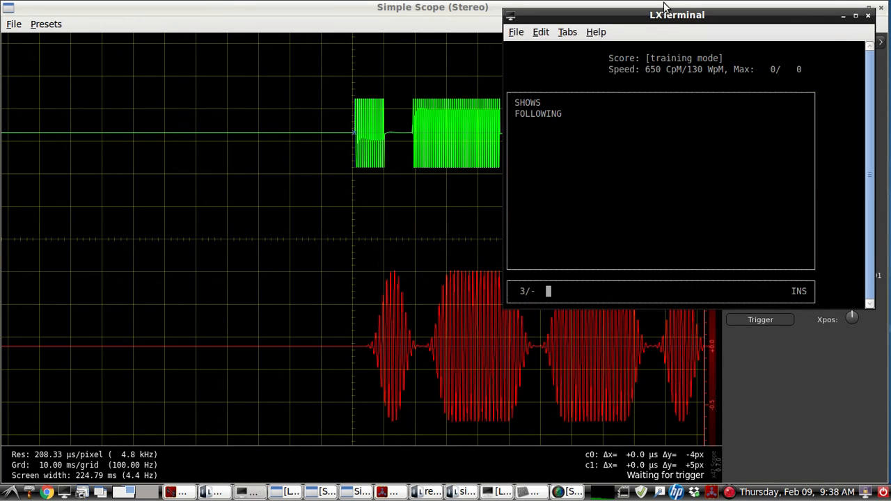
drag(676, 14, 164, 89)
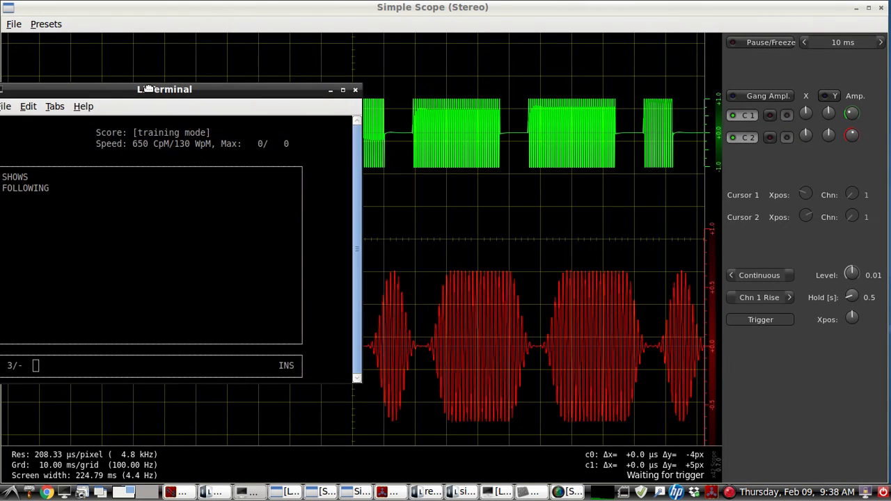
drag(164, 89, 170, 83)
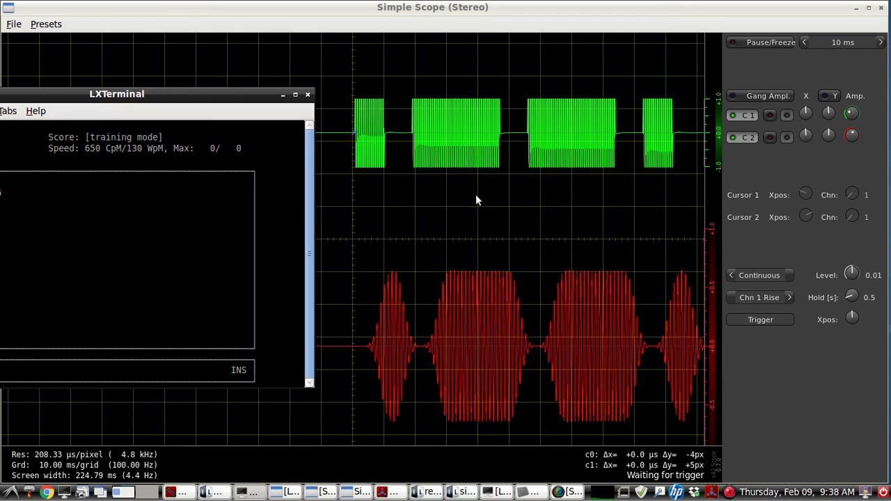
mouse_move(373, 348)
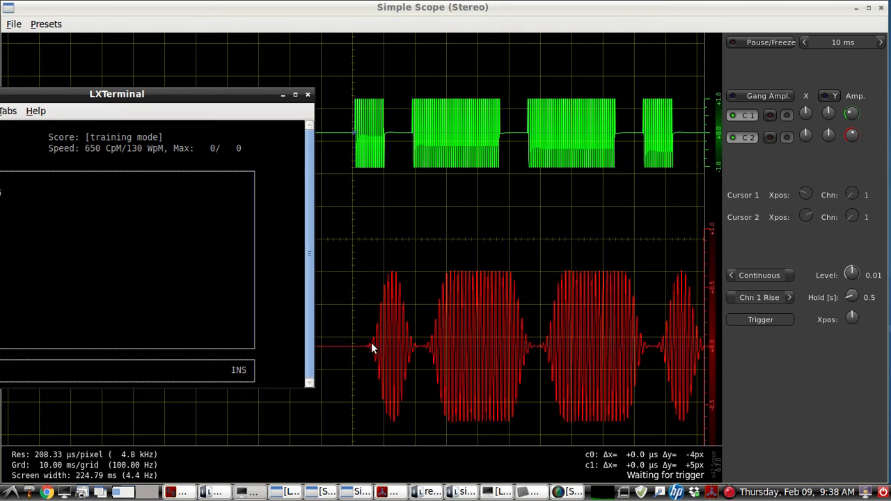
mouse_move(439, 315)
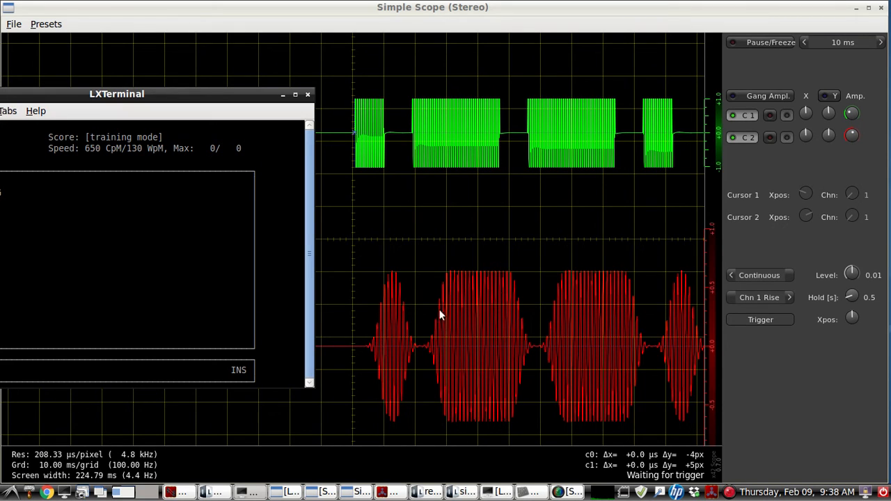
mouse_move(458, 276)
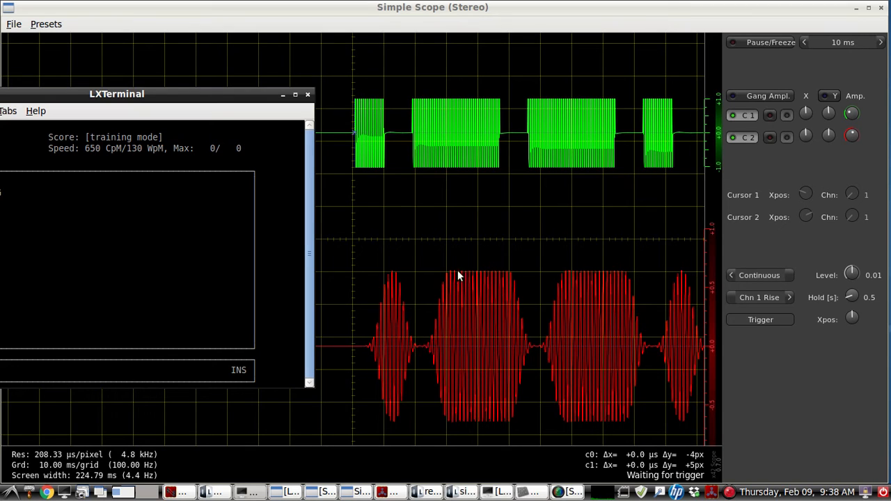
mouse_move(586, 298)
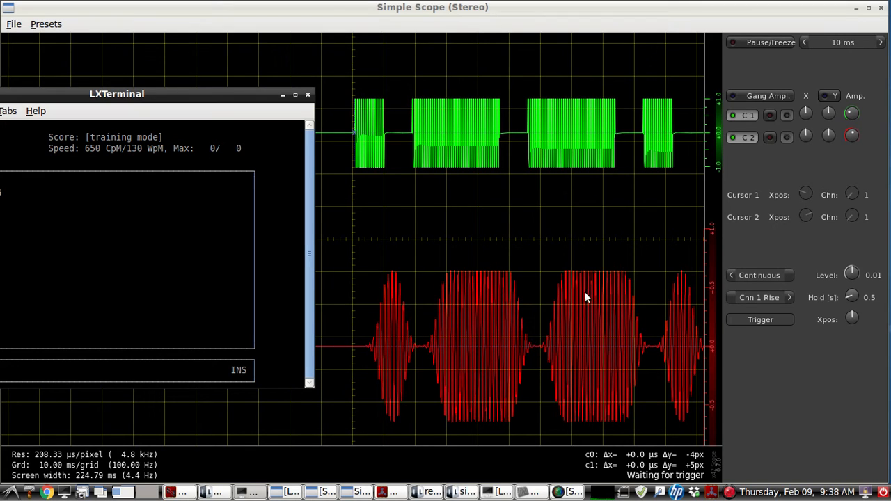
click(804, 42)
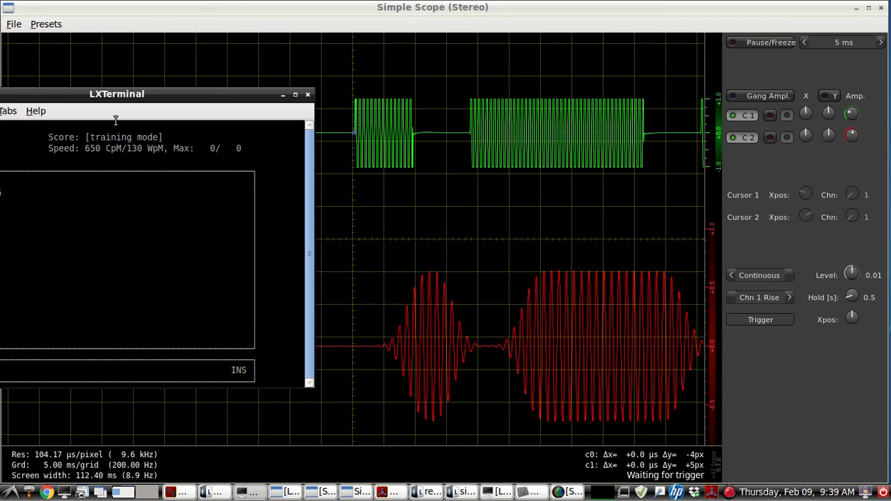
mouse_move(234, 103)
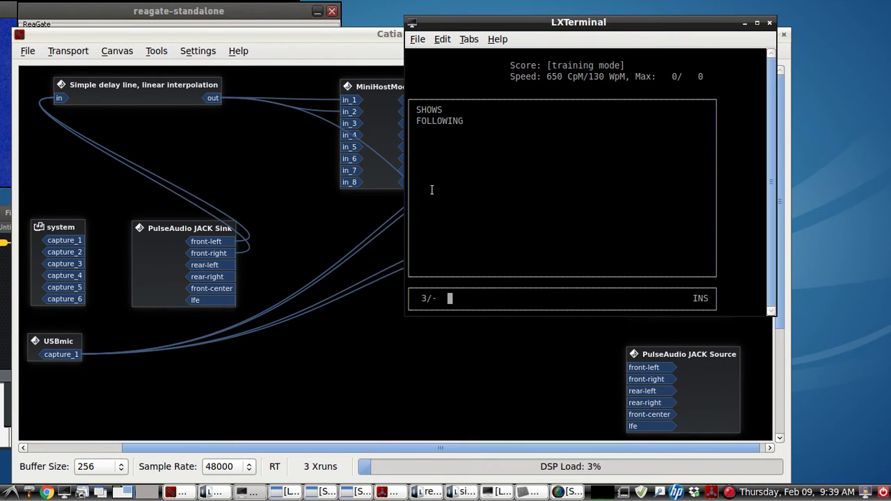
Enter PUREST as the third copied word, dropping speed to 370 CpM / 74 WpM.
text(PUREST)
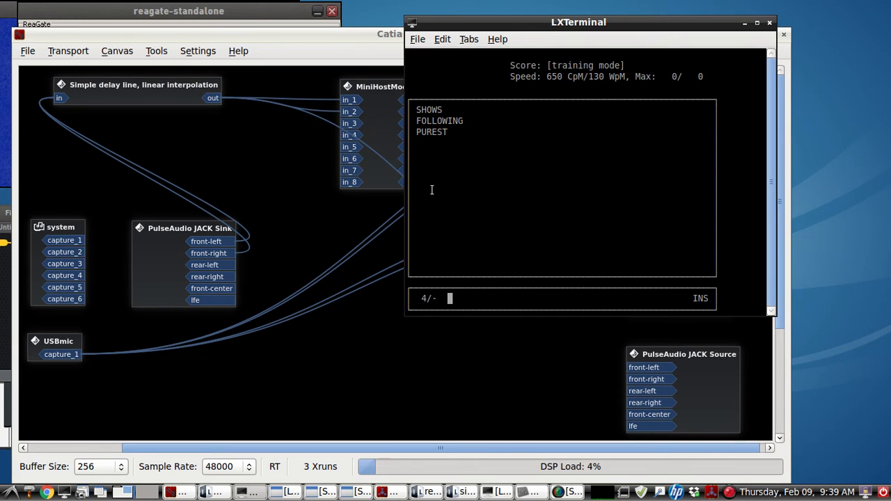
drag(579, 22, 634, 12)
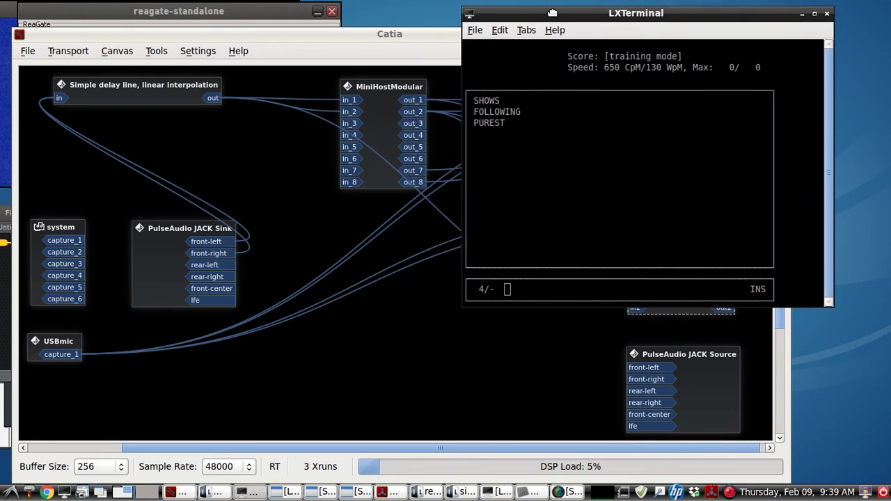
drag(634, 13, 638, 20)
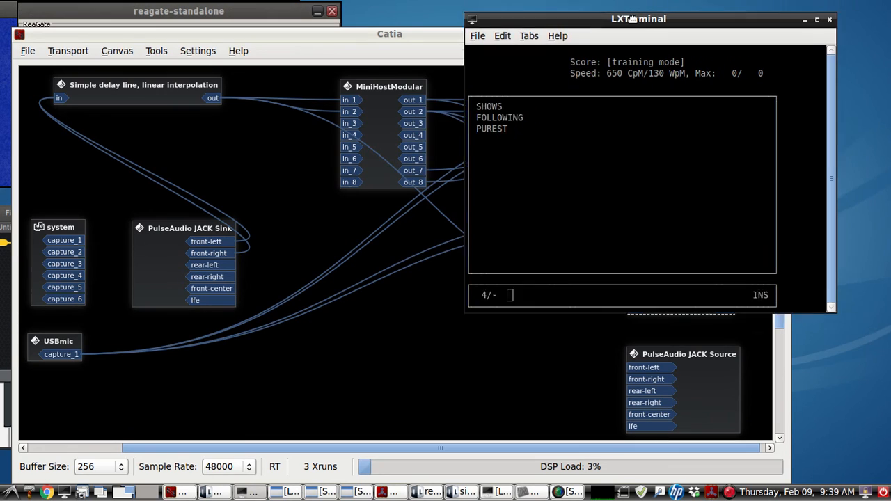
drag(637, 20, 587, 22)
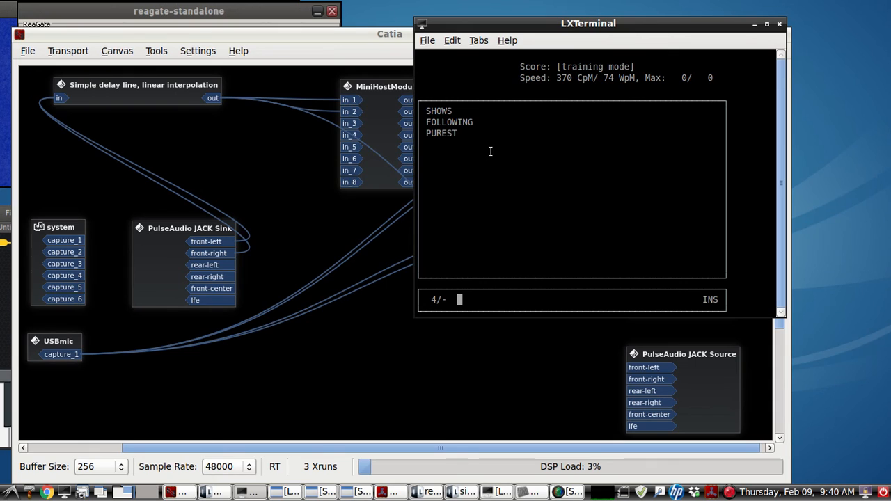
mouse_move(501, 142)
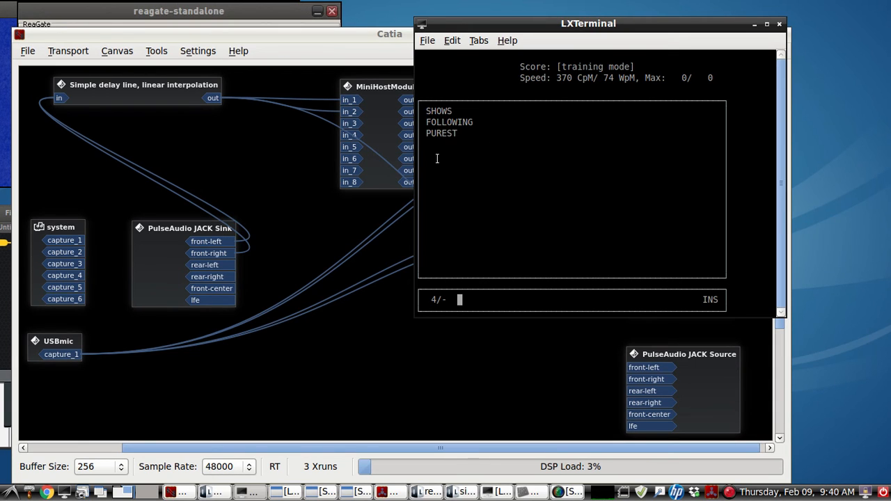
mouse_move(495, 137)
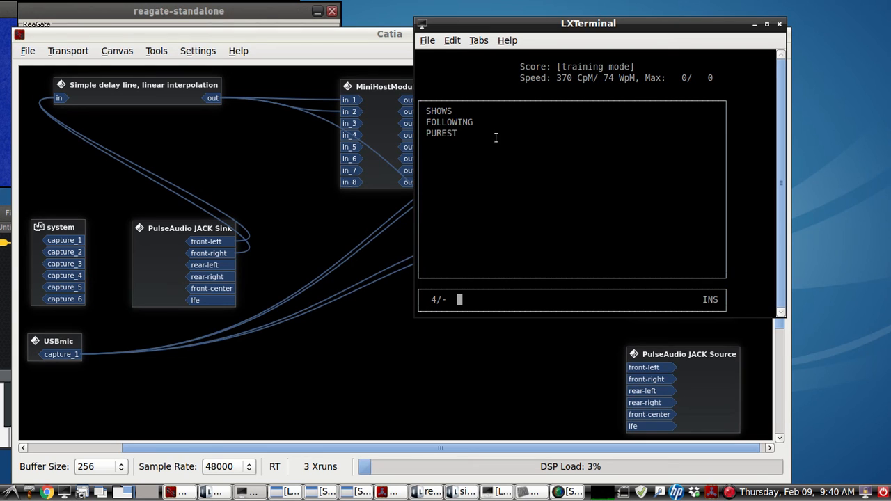
mouse_move(503, 163)
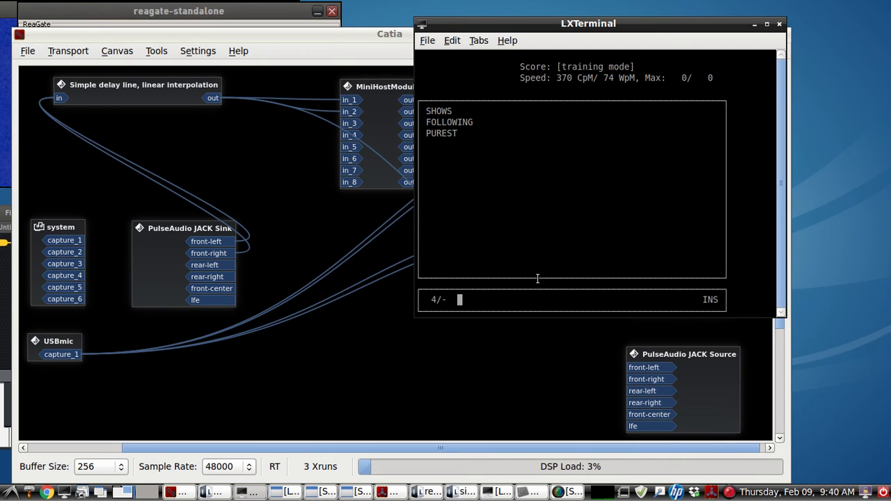
mouse_move(675, 38)
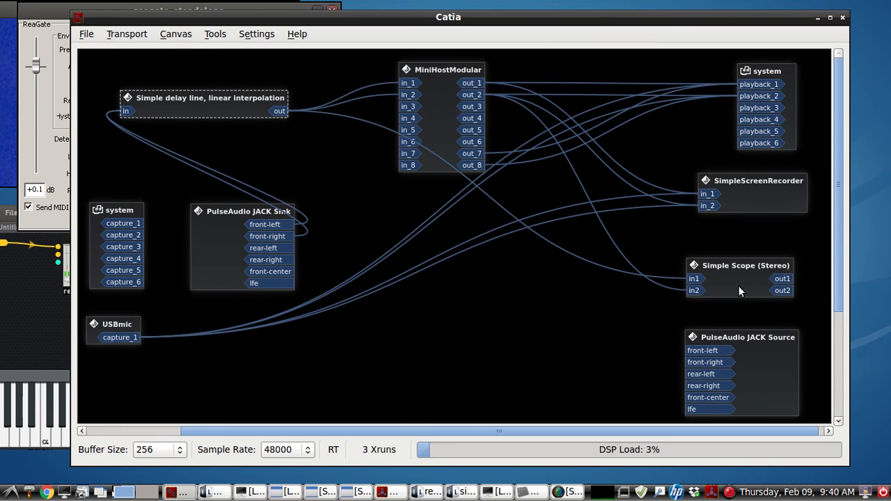
Move the Simple Scope (Stereo) box to the canvas middle, left of PulseAudio JACK Source.
drag(746, 279, 604, 325)
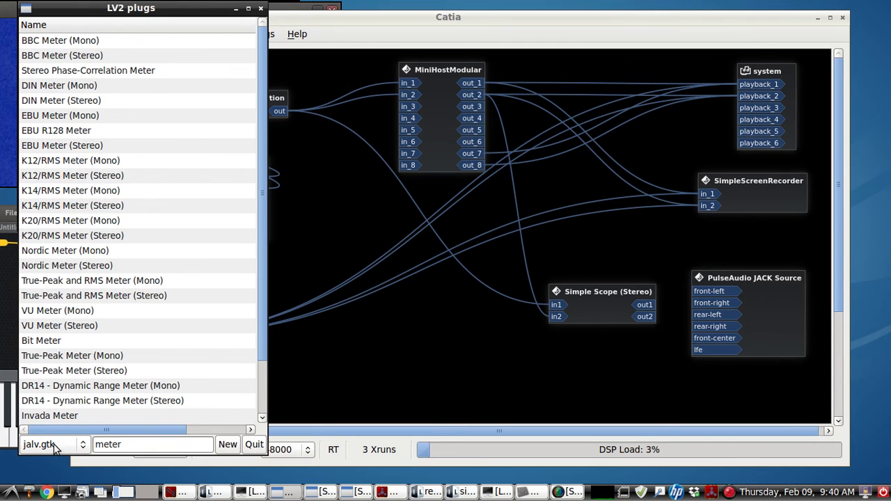
mouse_move(214, 96)
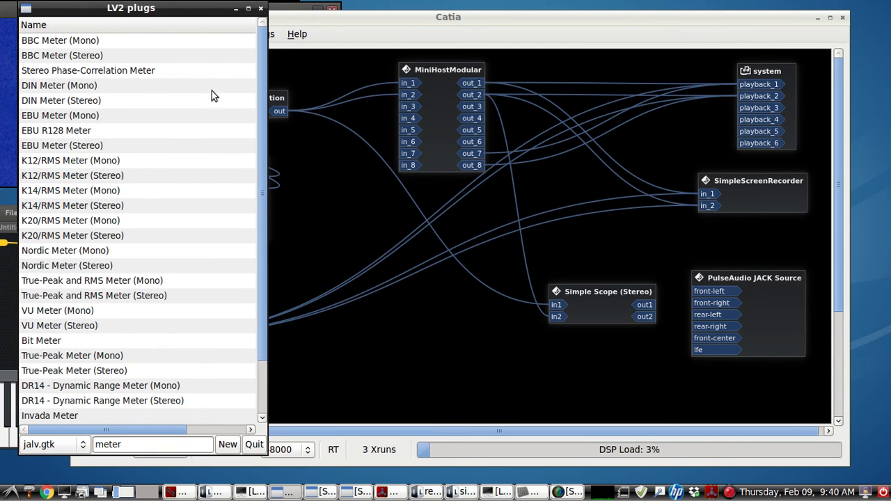
Filter the LV2 list to delay plugins and launch Simple delay line, linear interpolation.
scroll(down, 3)
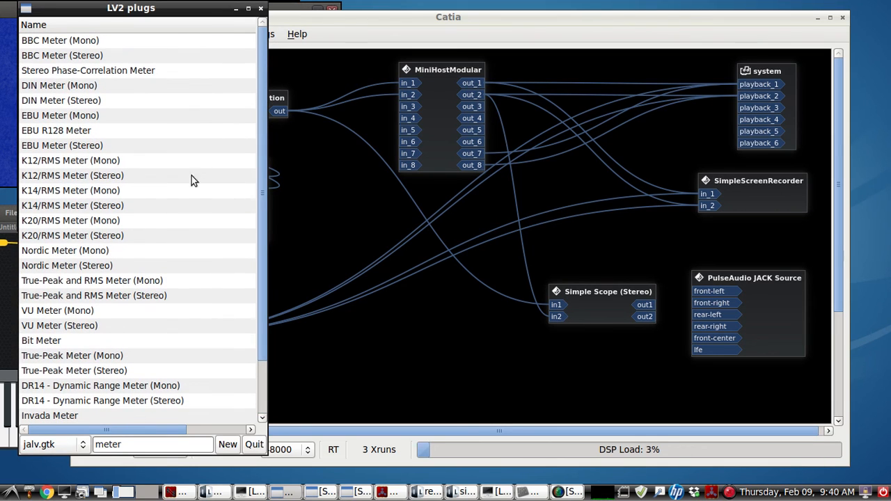
mouse_move(87, 287)
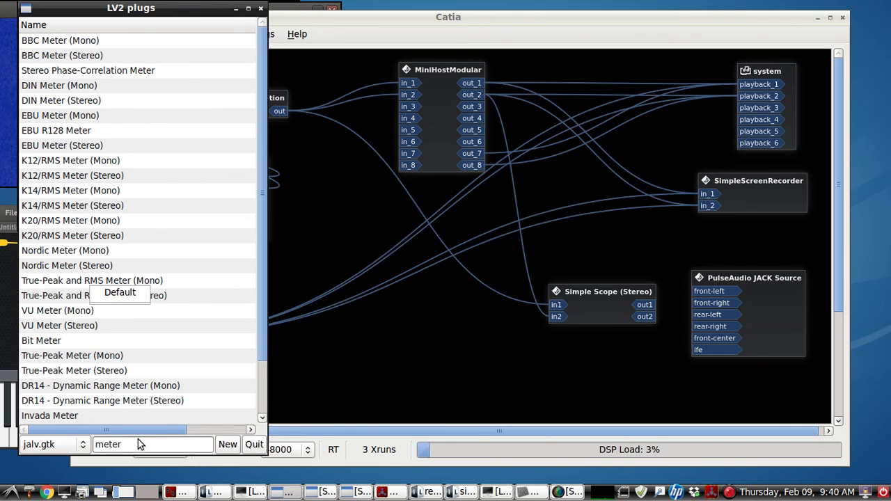
key(BackSpace)
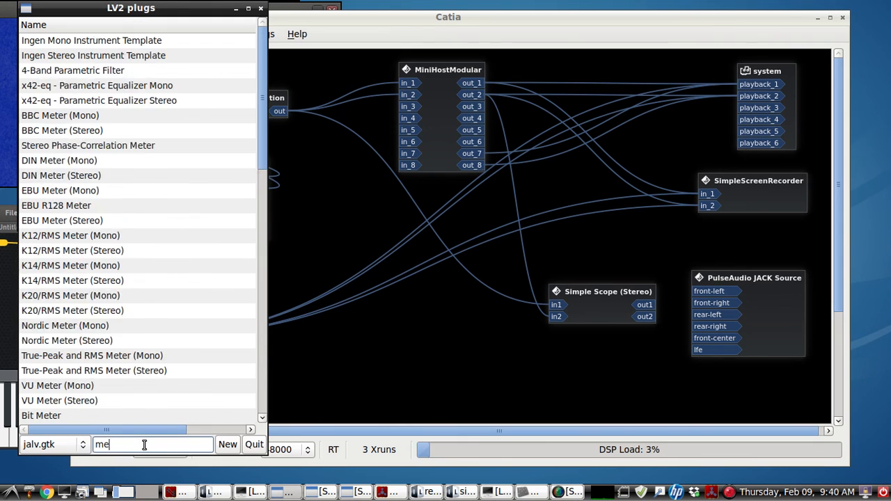
text(delay)
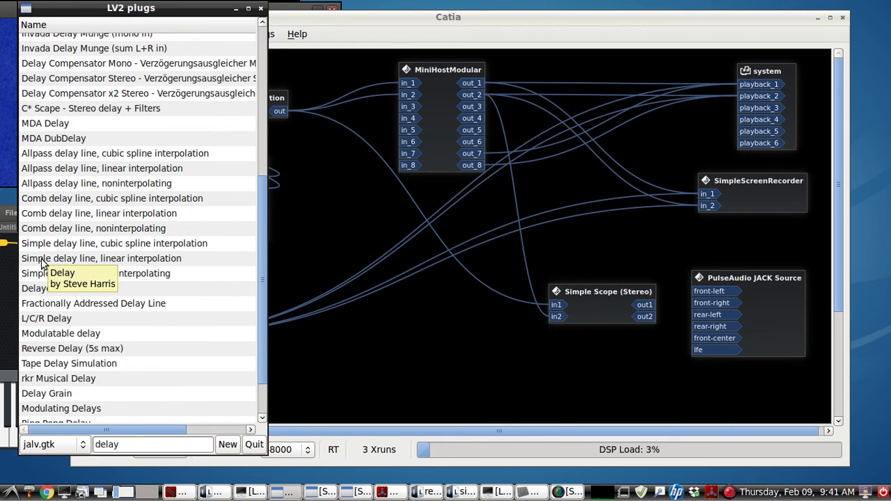
double_click(102, 257)
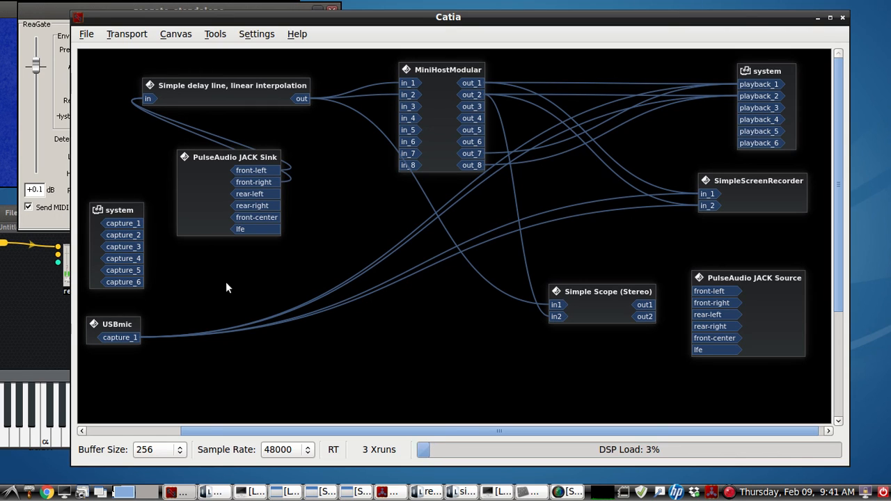
mouse_move(270, 223)
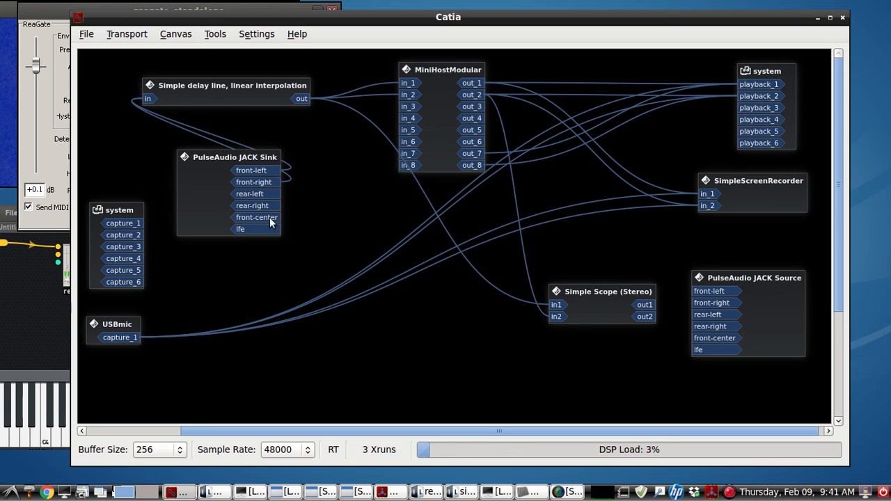
mouse_move(373, 262)
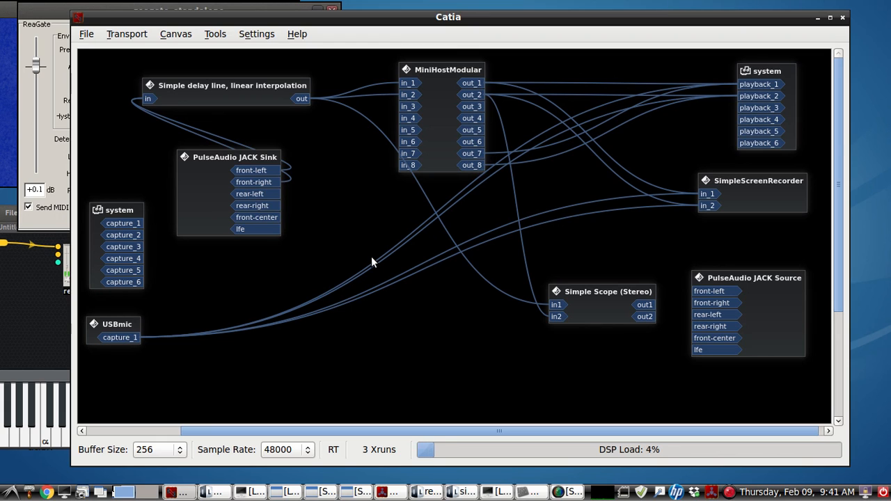
mouse_move(122, 329)
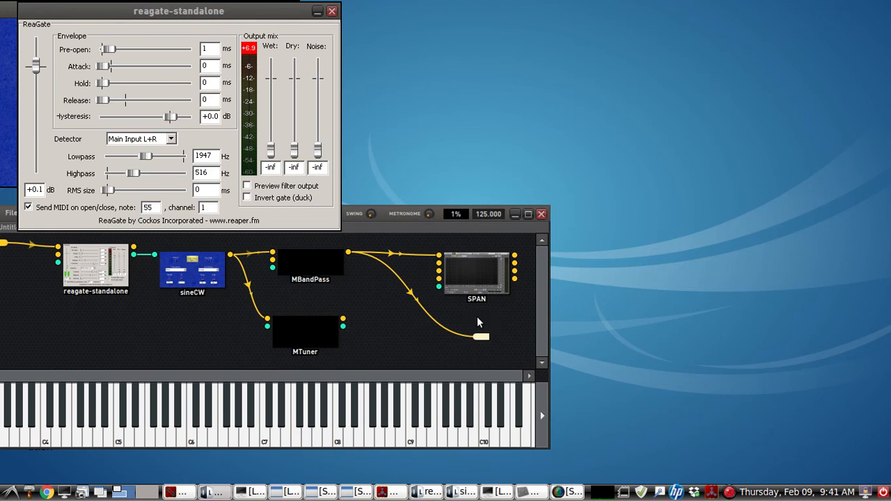
mouse_move(393, 247)
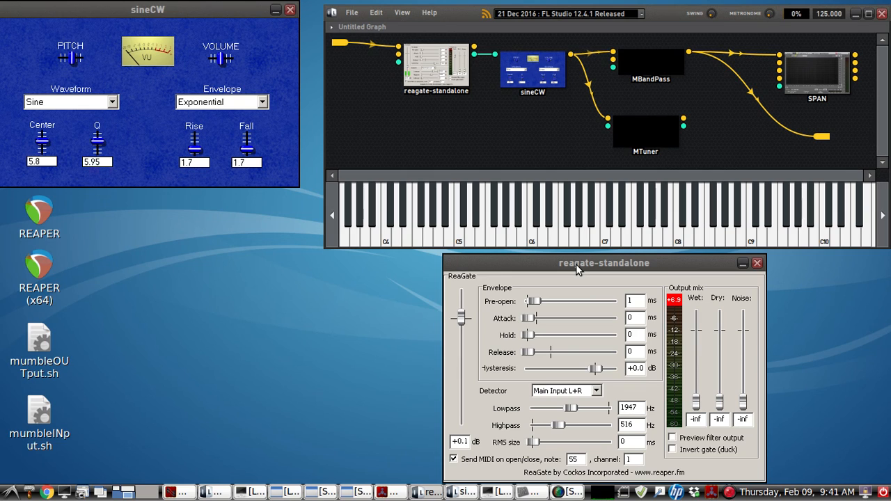
mouse_move(155, 106)
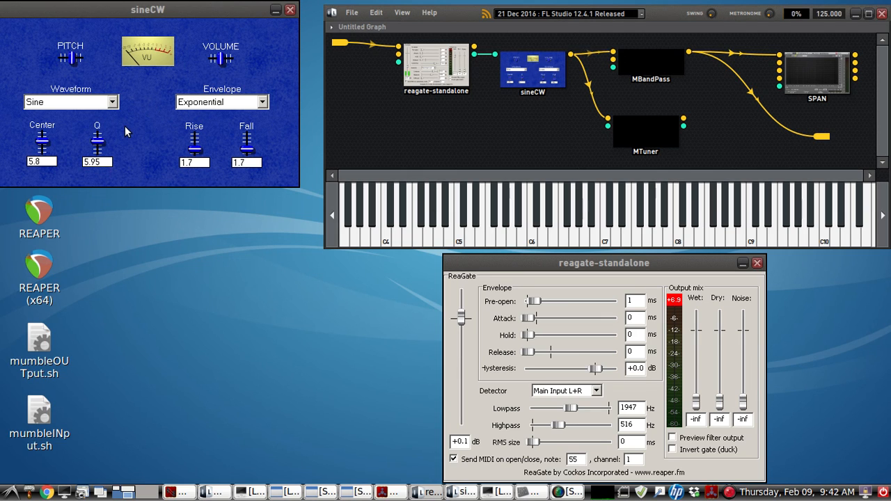
mouse_move(323, 110)
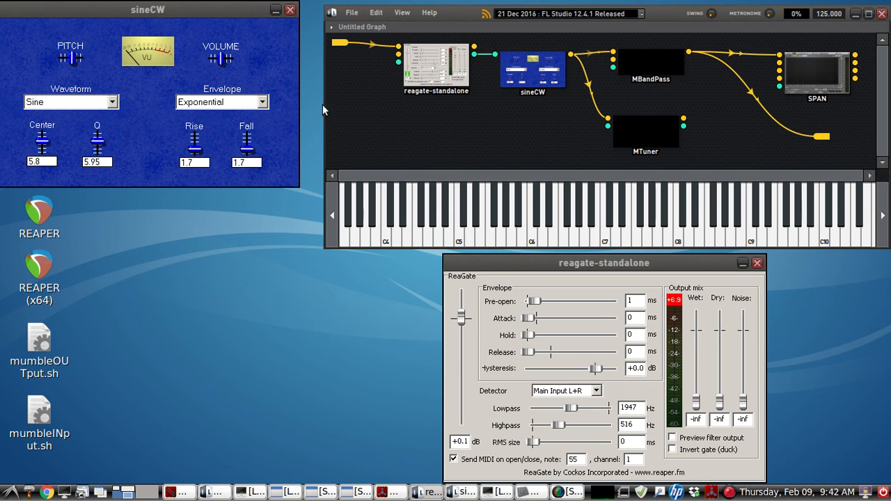